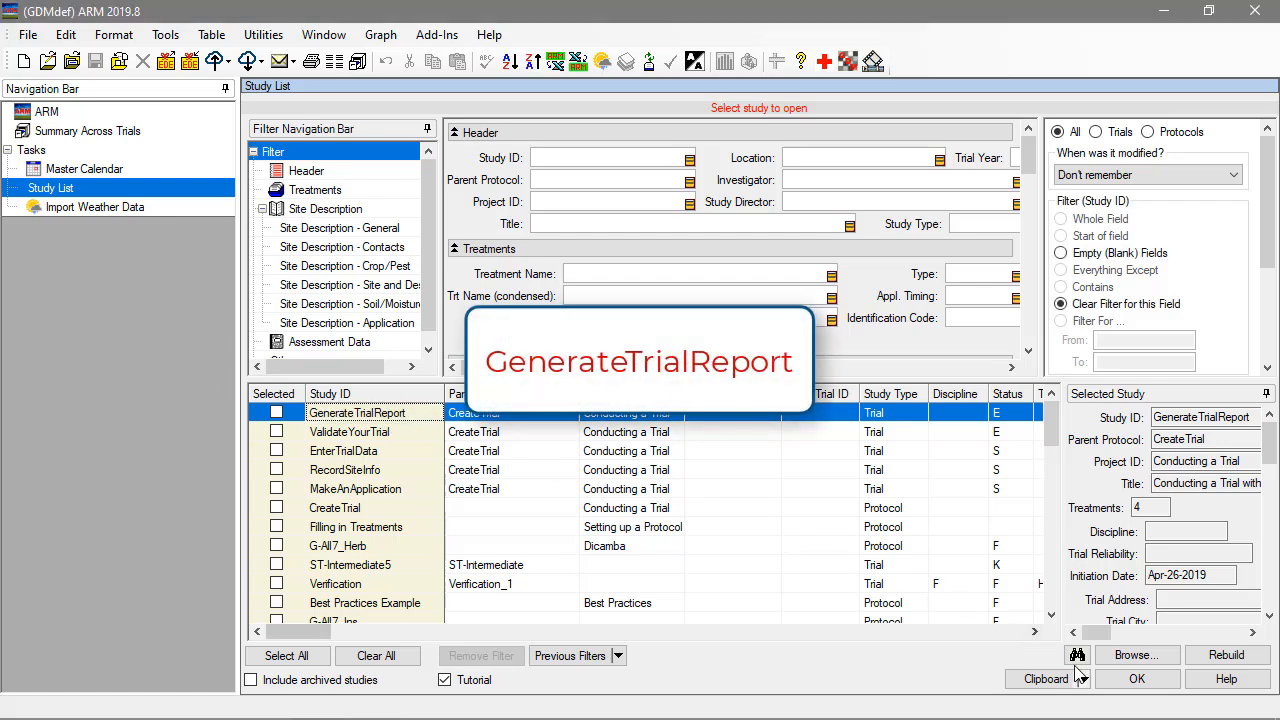
Open the GenerateTrialReport trial and bring up Print Reports from the File menu.
left_click(1136, 678)
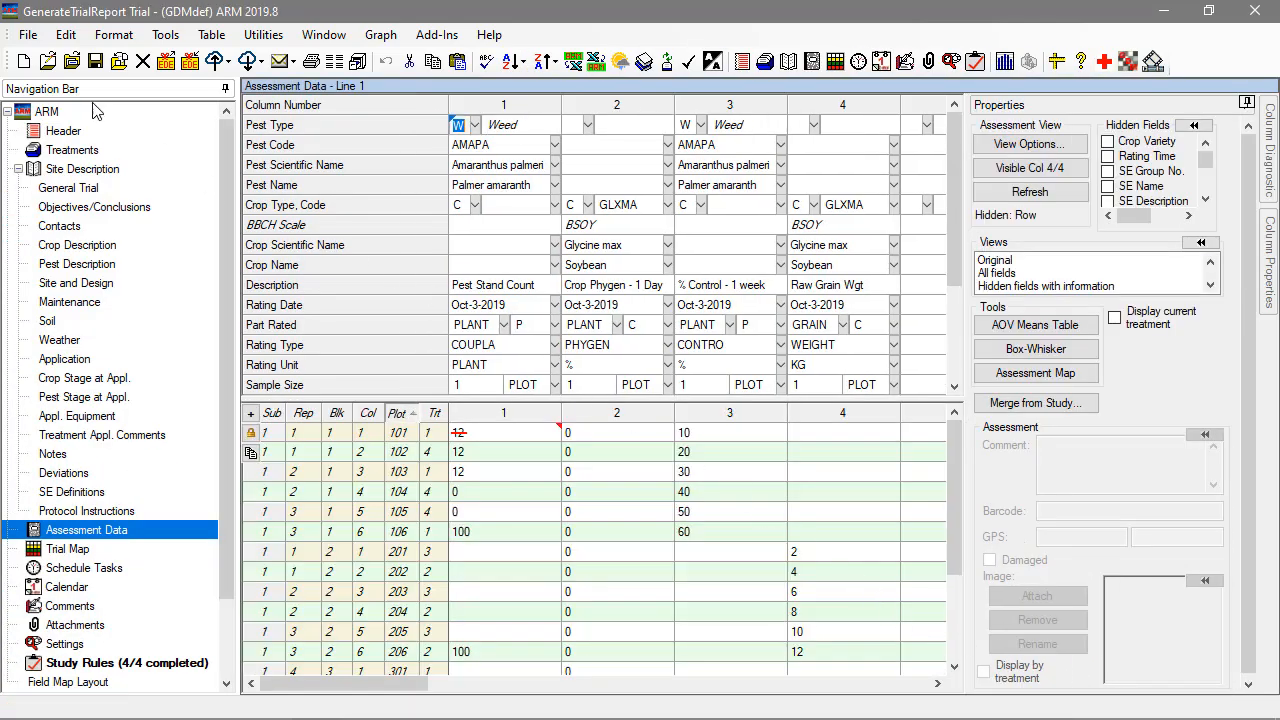
left_click(28, 34)
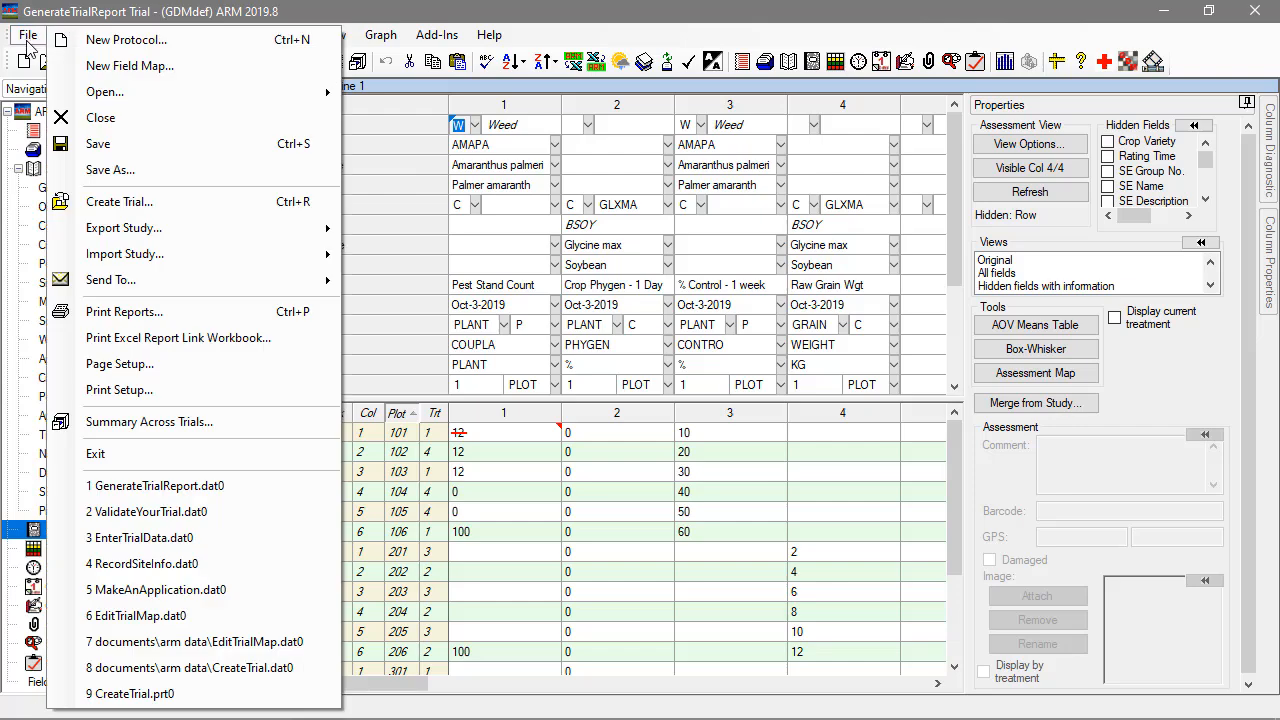
mouse_move(124, 312)
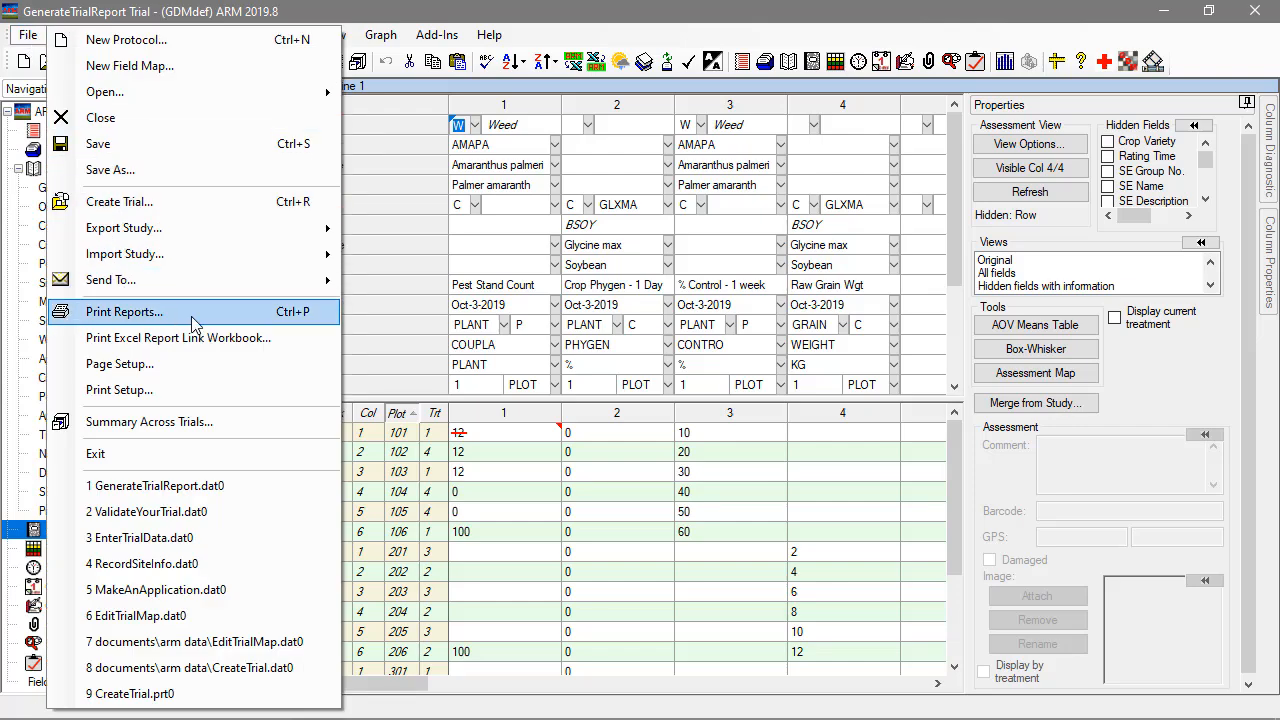
left_click(124, 312)
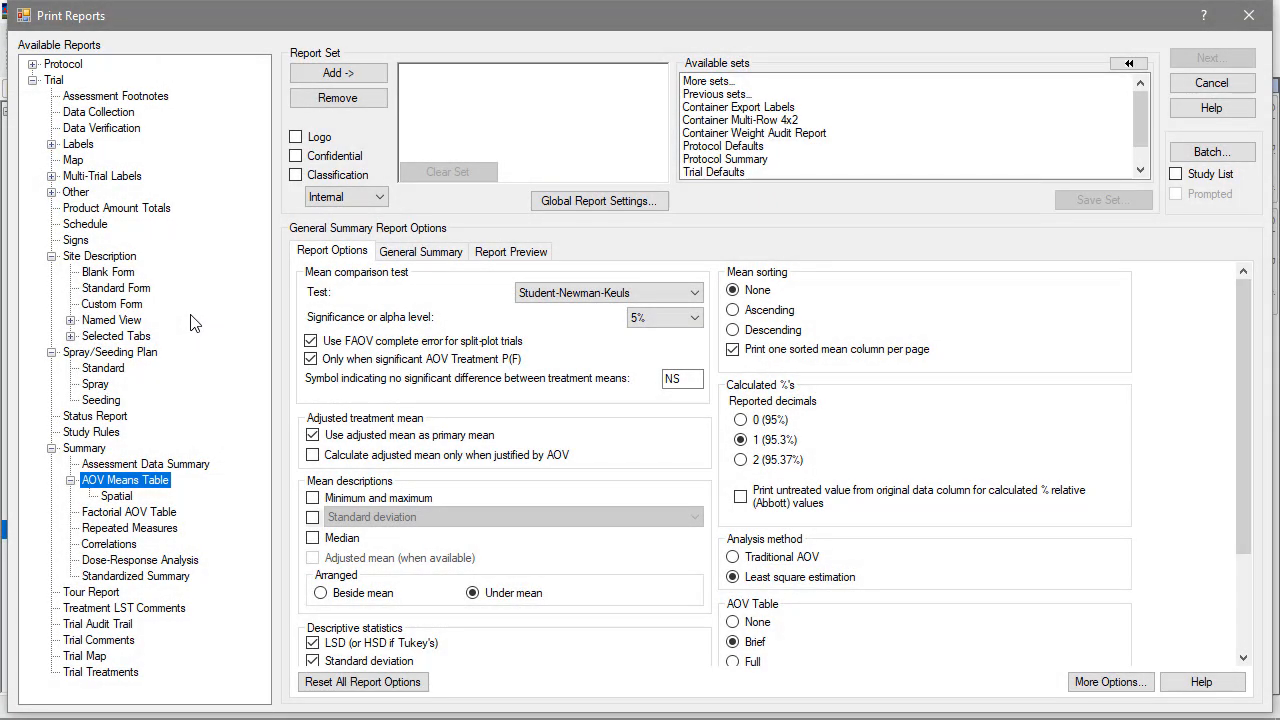
left_click(98, 256)
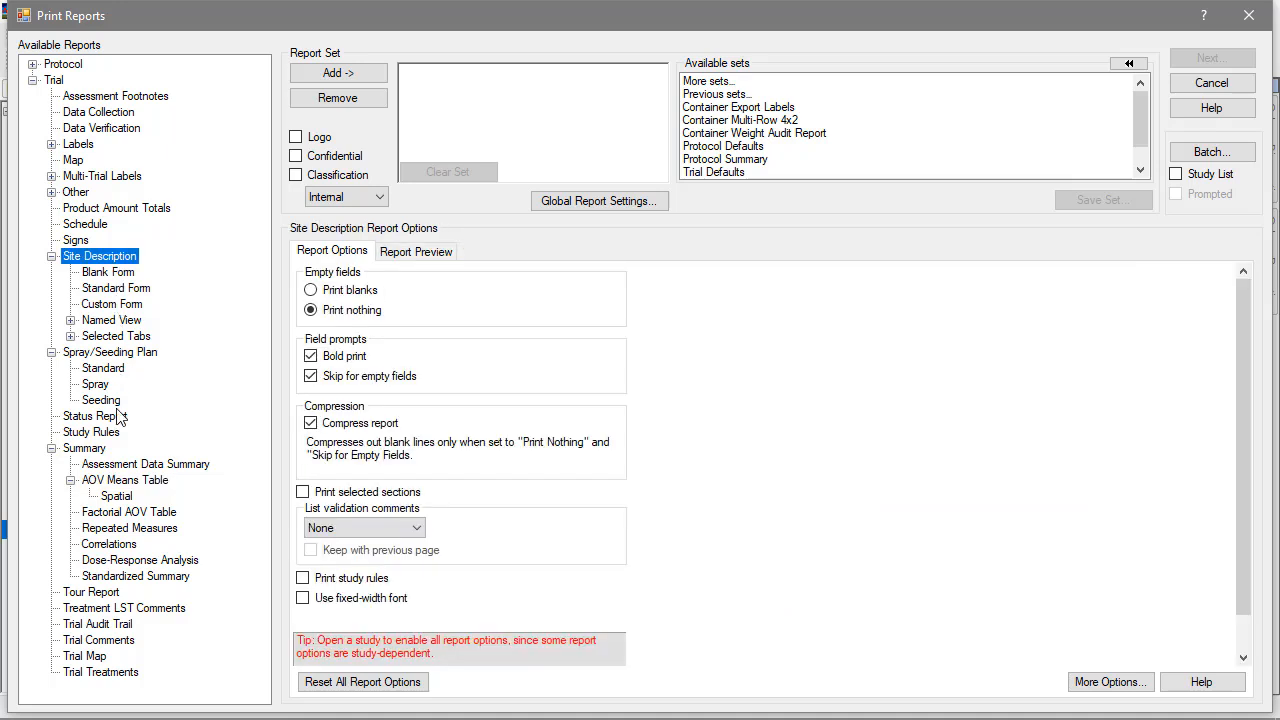
left_click(100, 672)
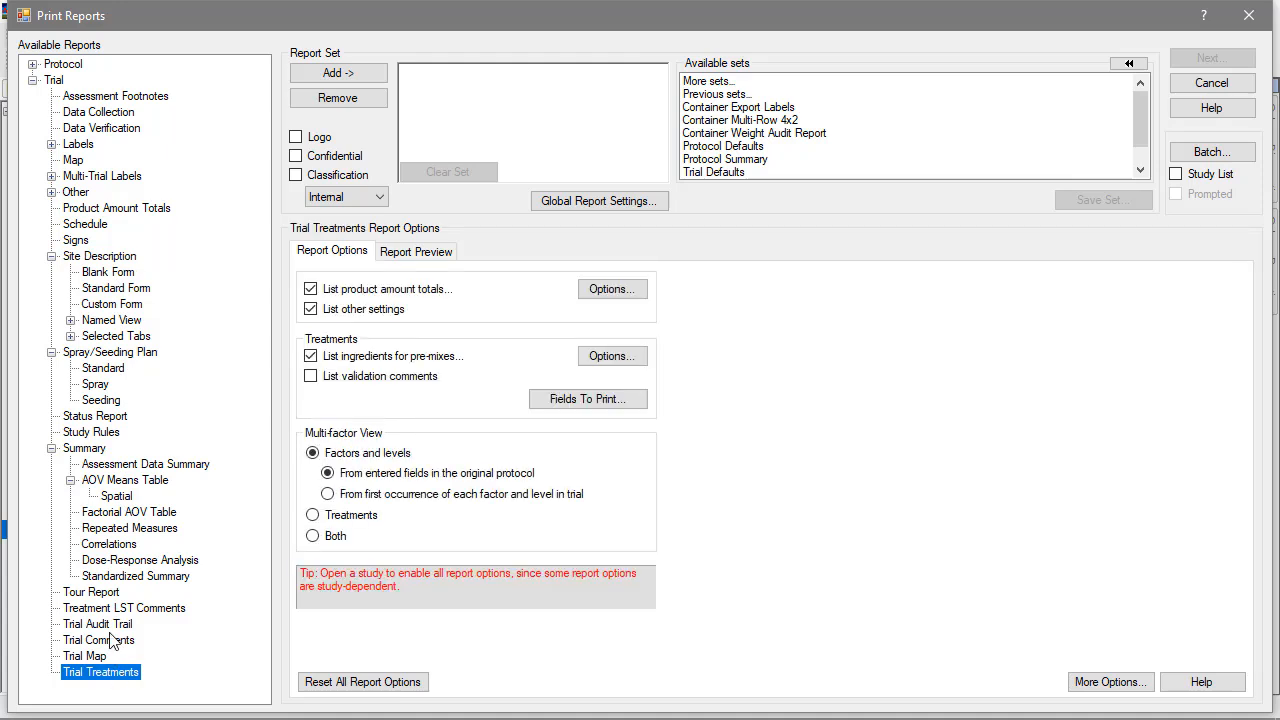
left_click(110, 352)
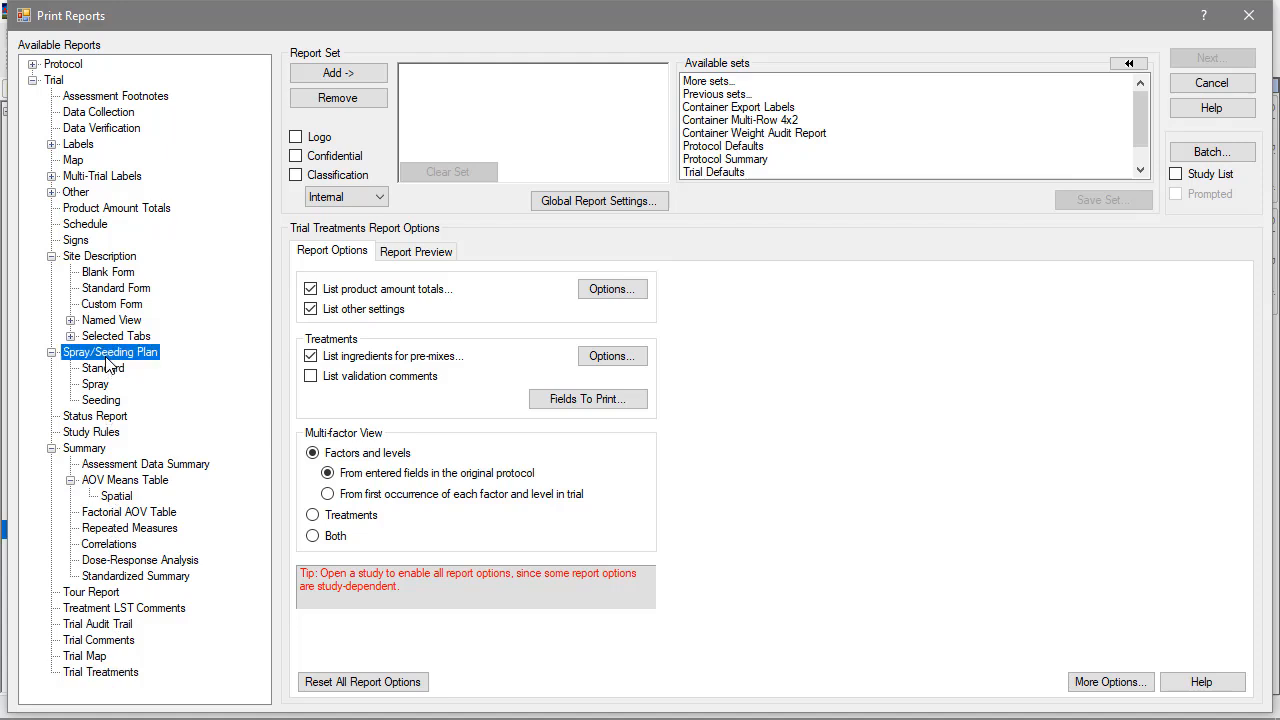
left_click(108, 352)
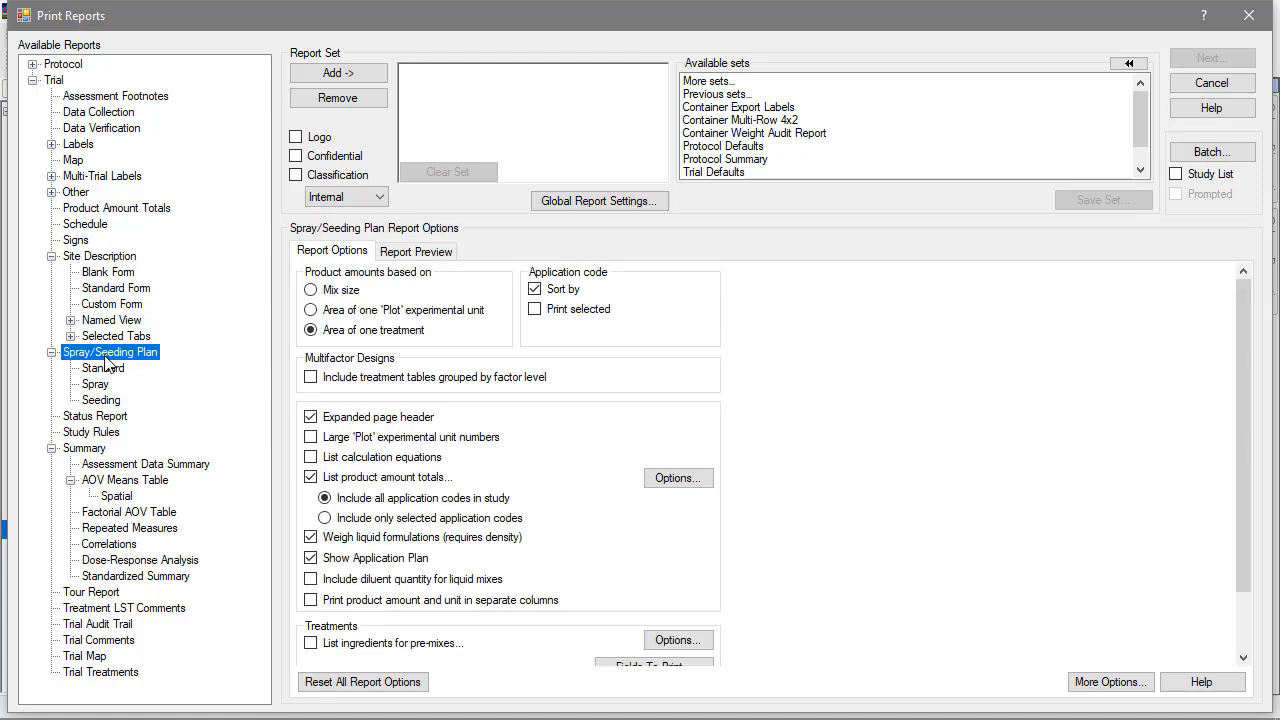
mouse_move(116, 120)
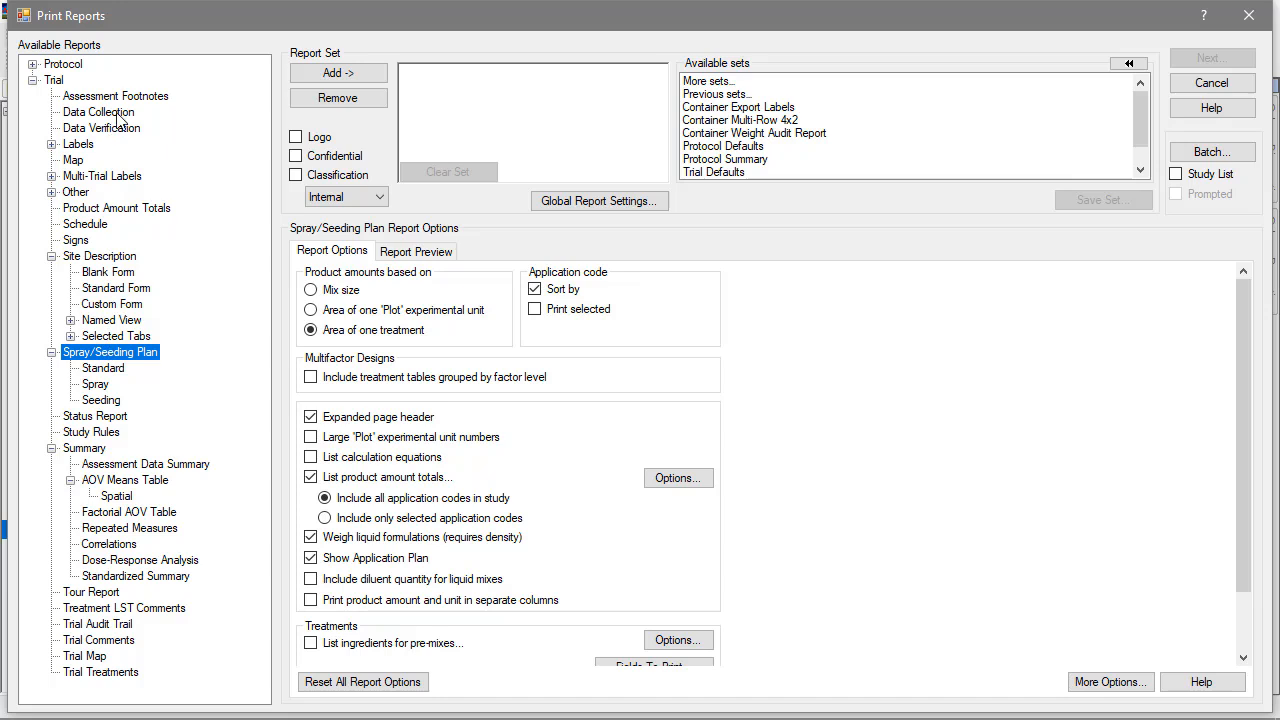
left_click(98, 112)
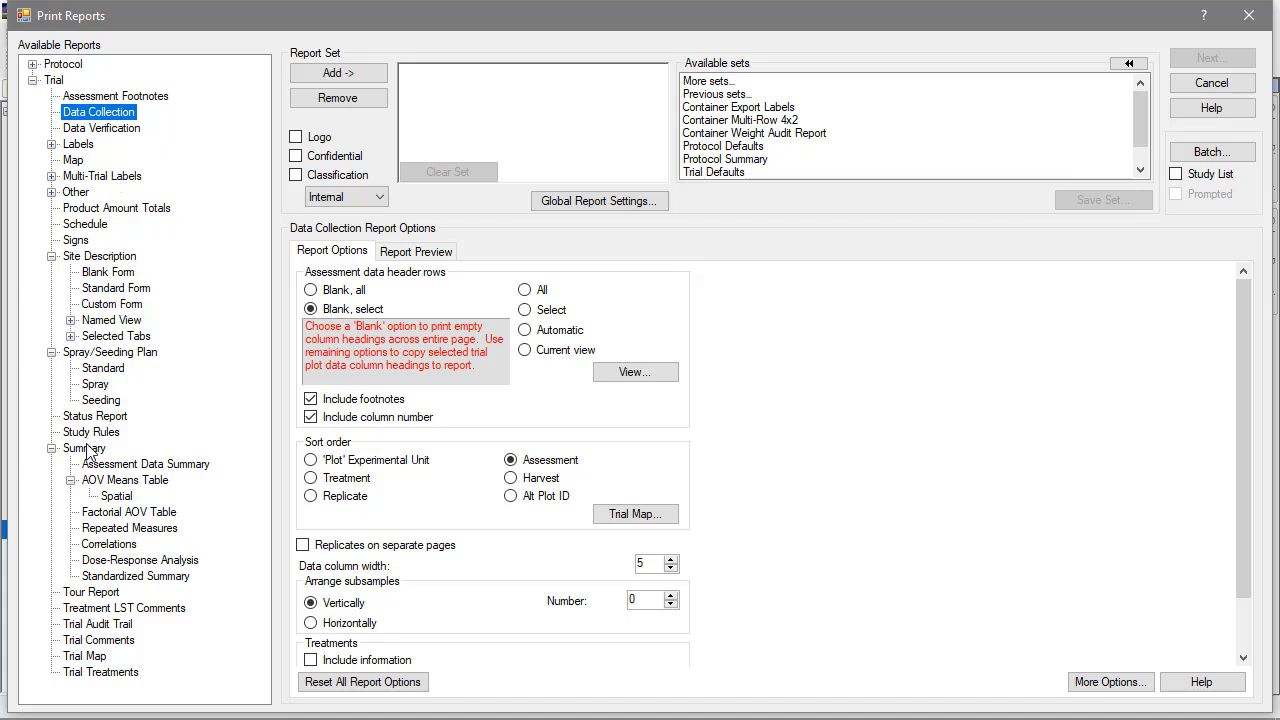
left_click(84, 448)
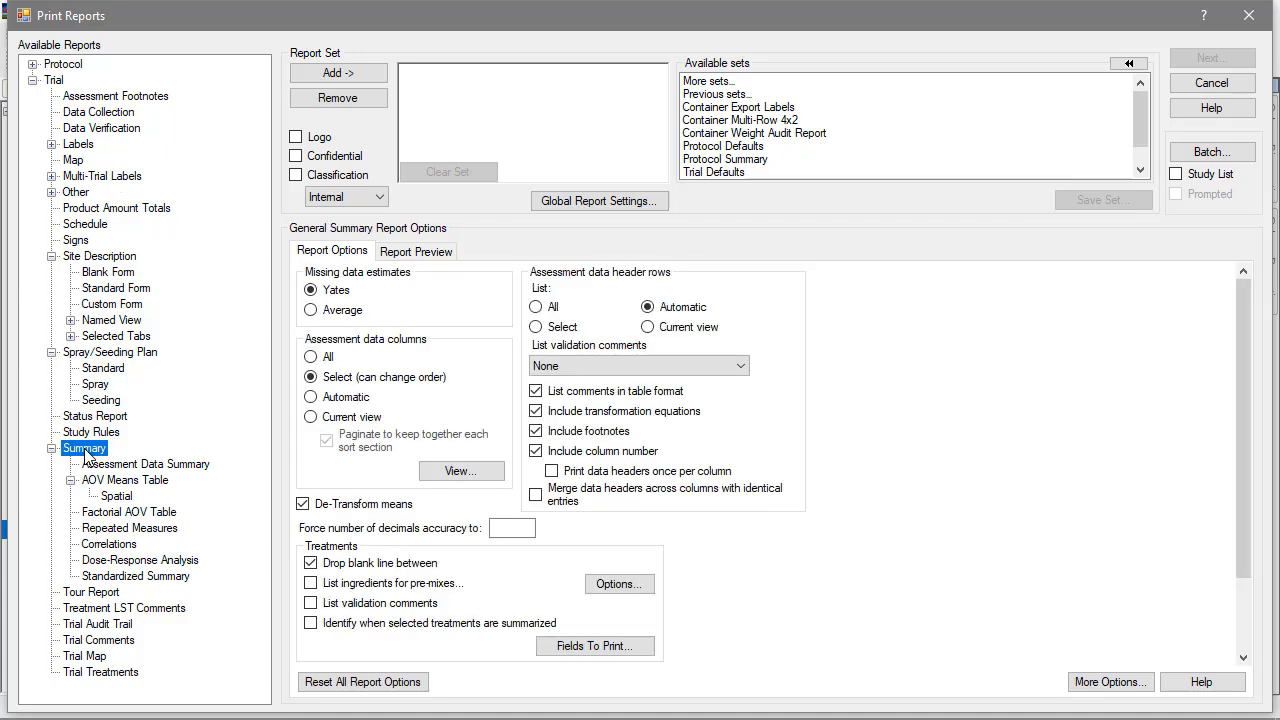
left_click(124, 480)
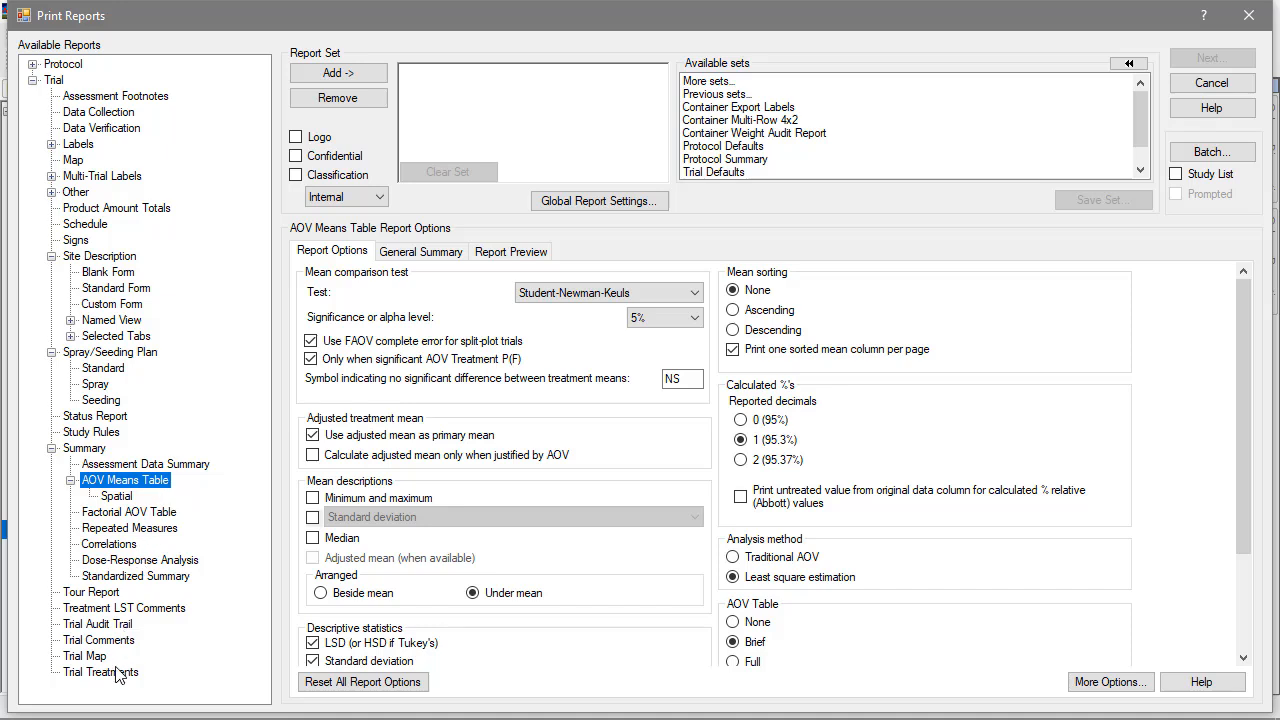
Add Trial Treatments and AOV Means Table to the report set and move Site Description to second place.
left_click(100, 672)
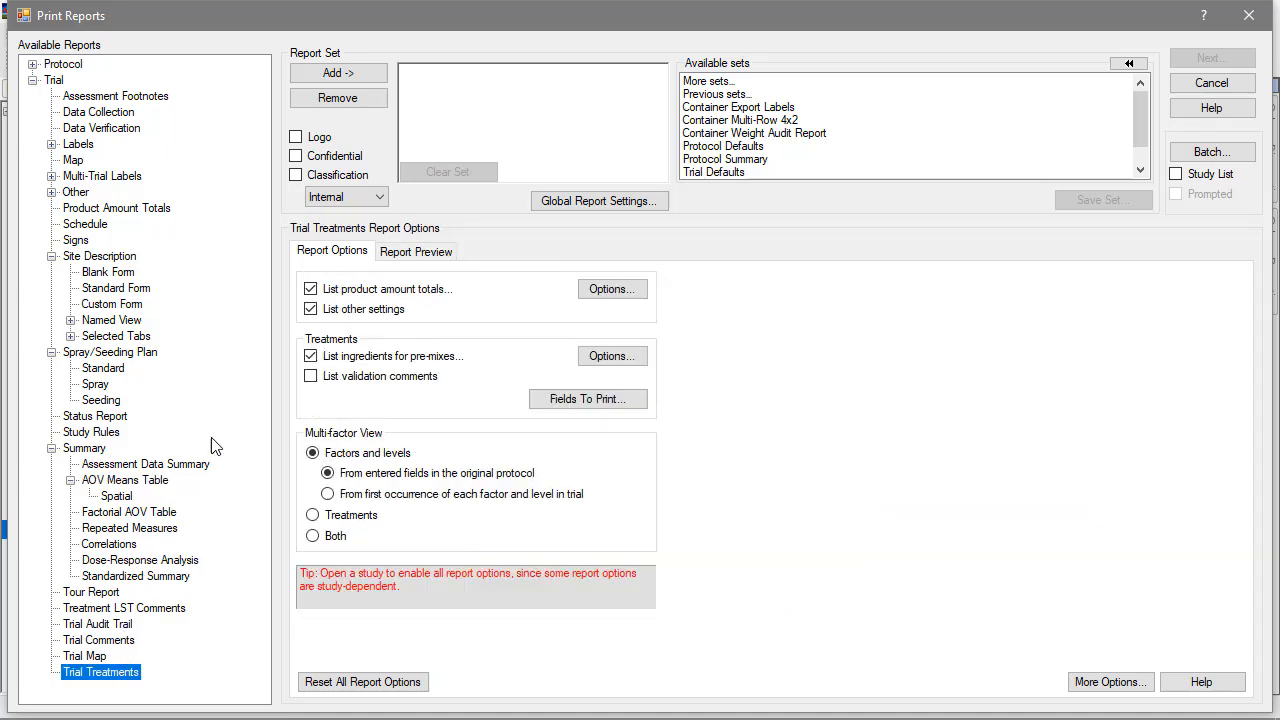
left_click(338, 72)
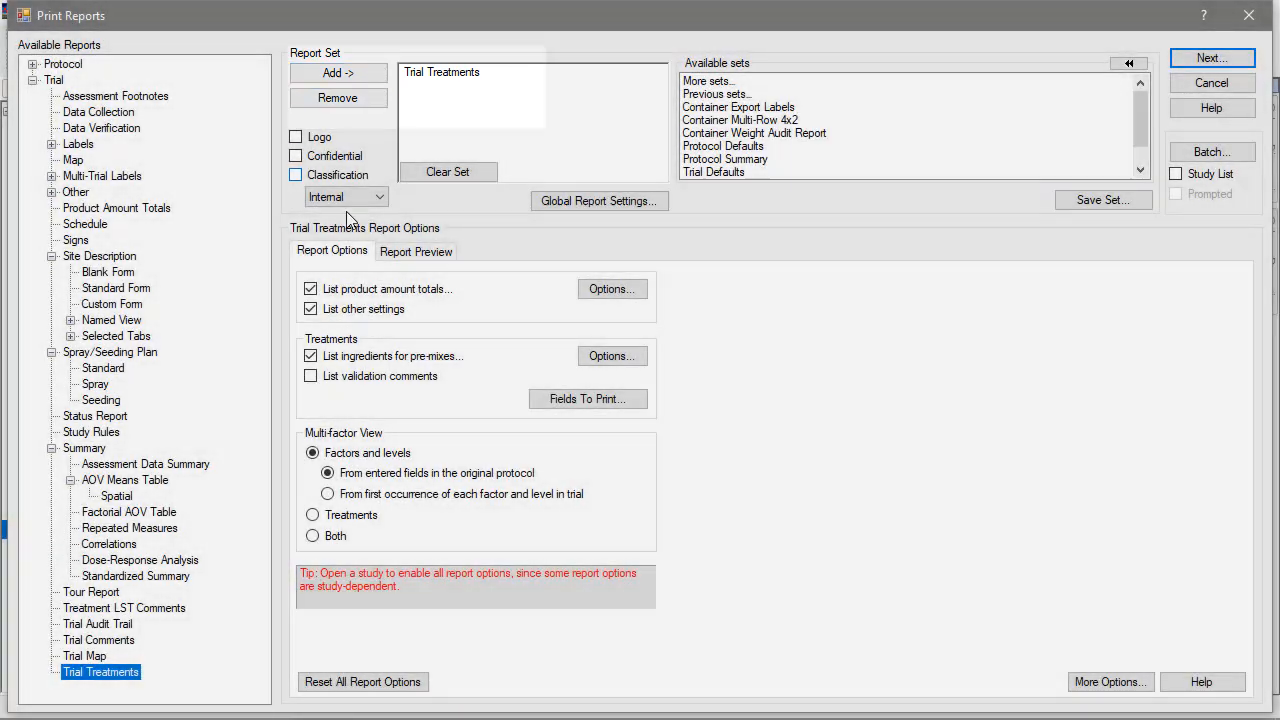
left_click(124, 480)
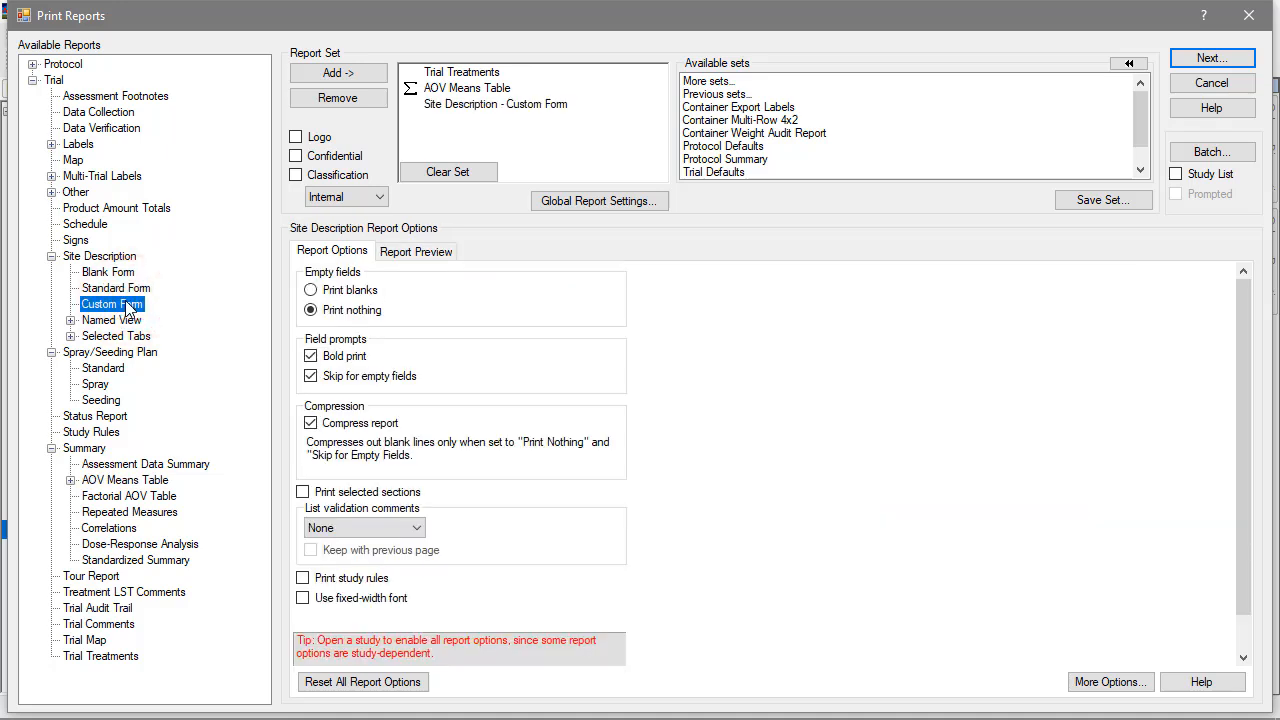
mouse_move(212, 284)
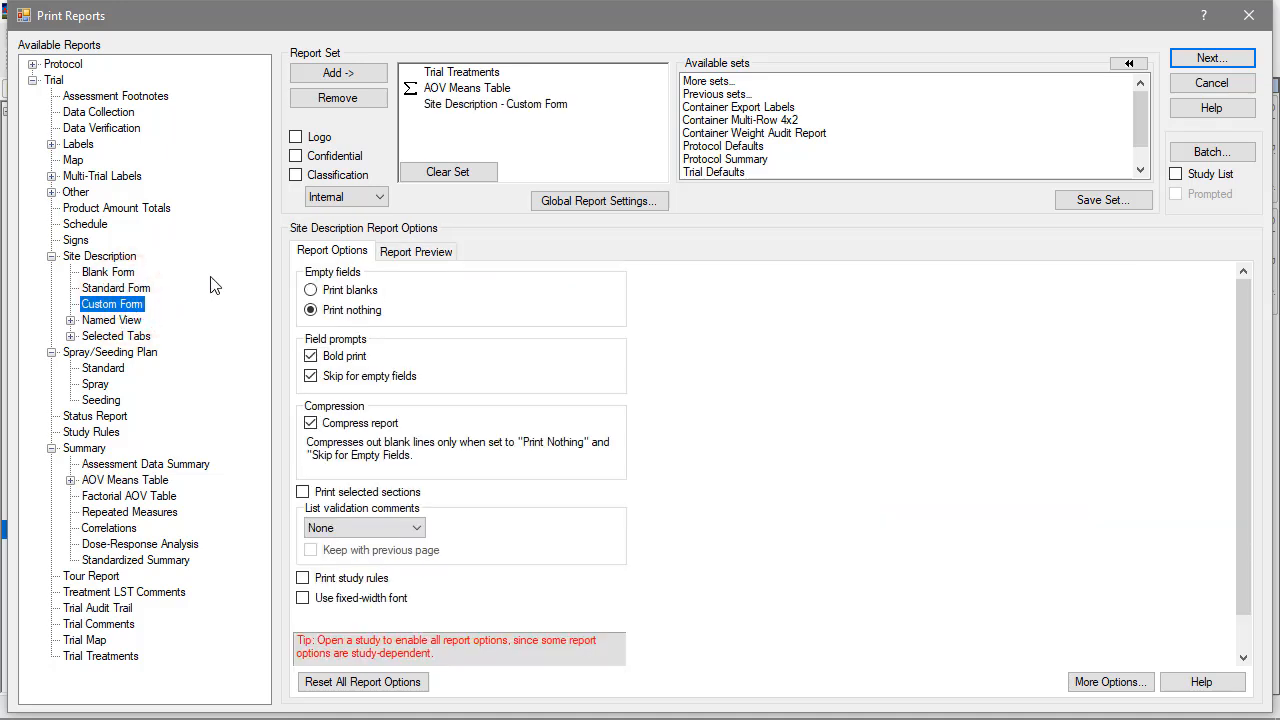
left_click(496, 104)
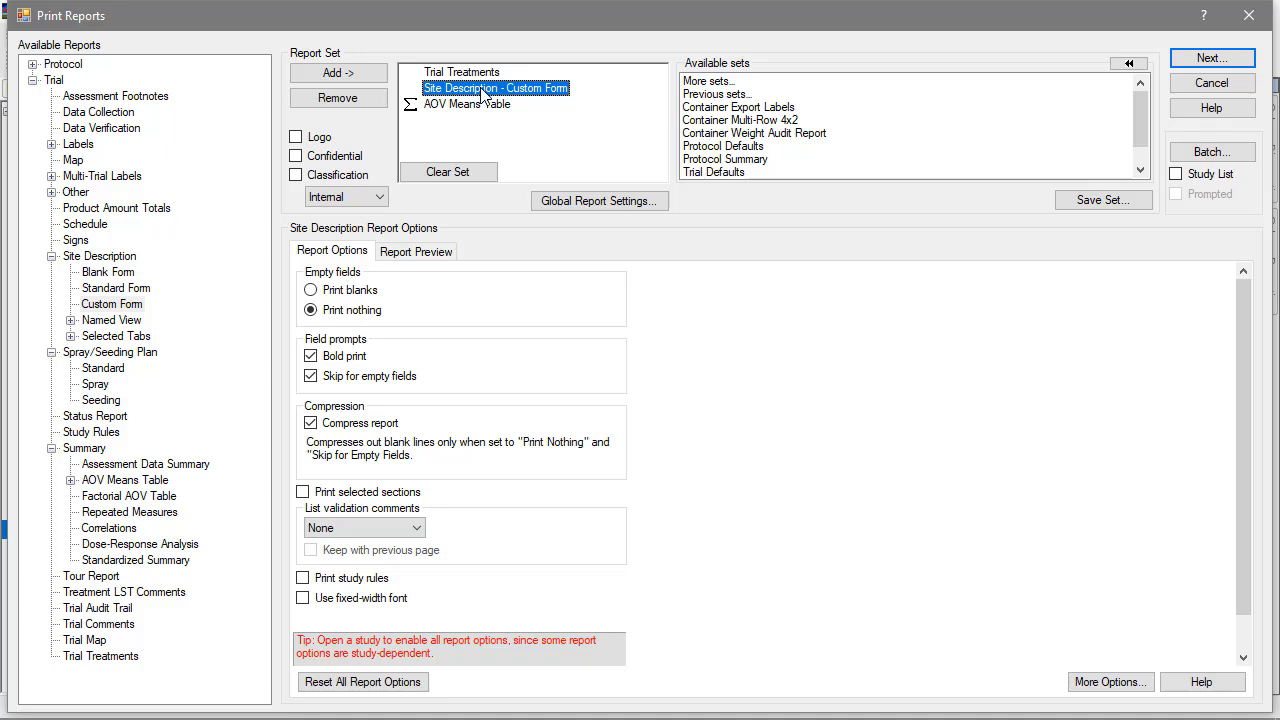
mouse_move(448, 298)
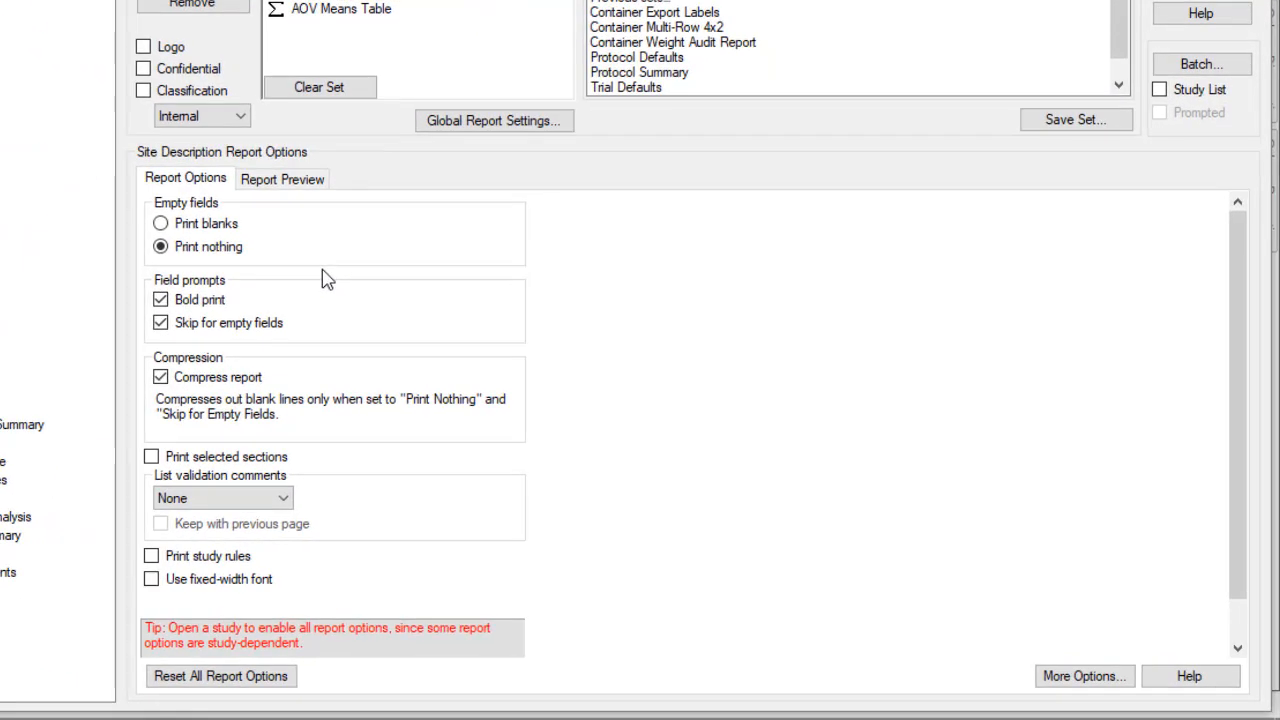
Keep empty Site Description fields unprinted rather than printed as blanks.
left_click(160, 224)
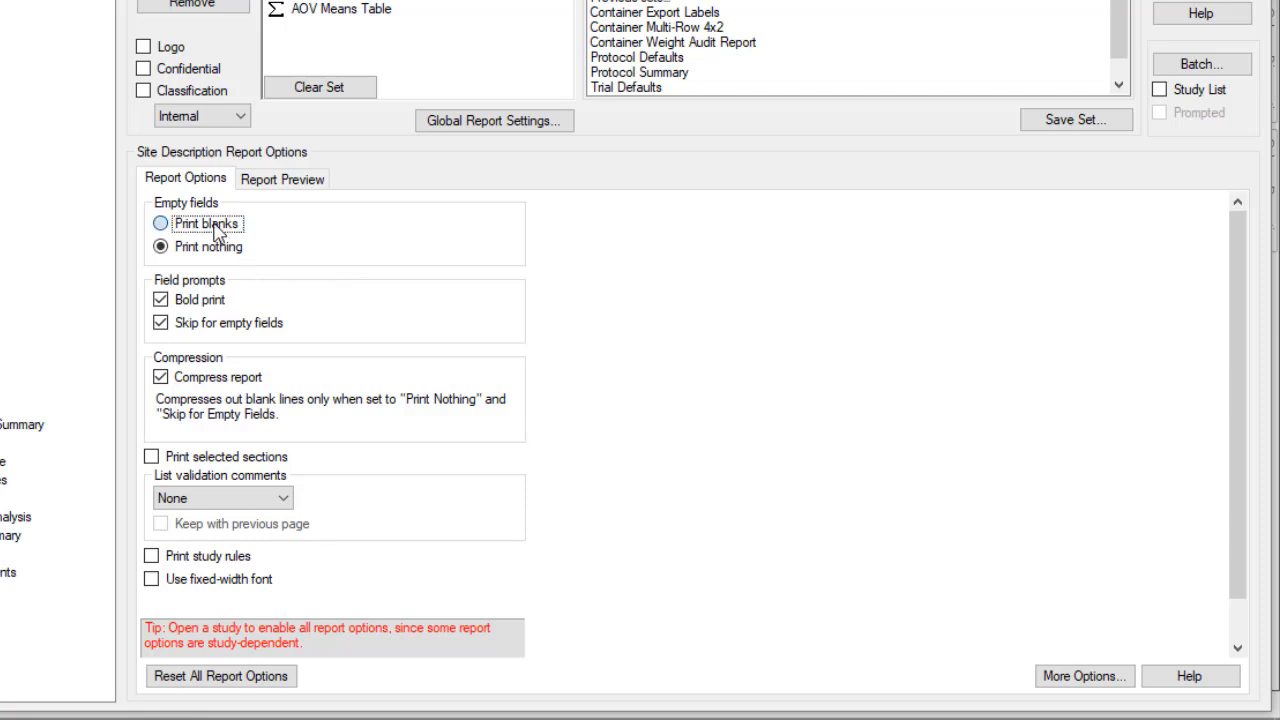
left_click(160, 248)
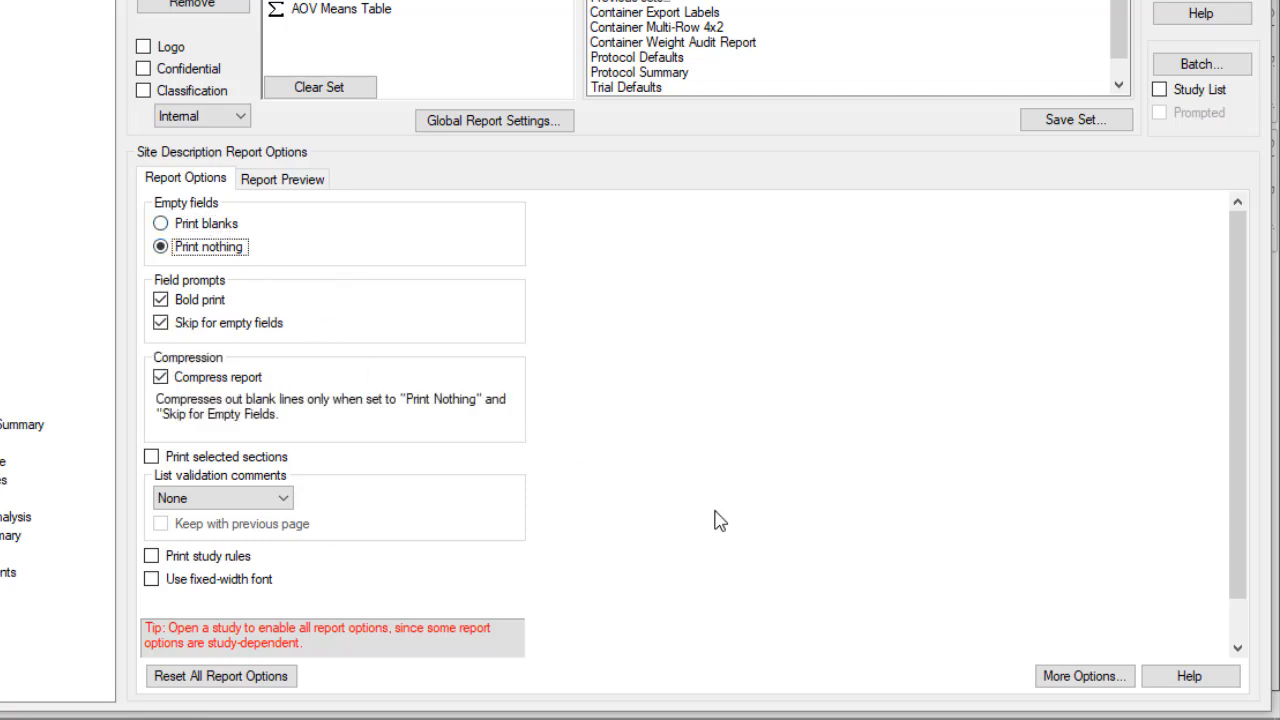
left_click(1084, 676)
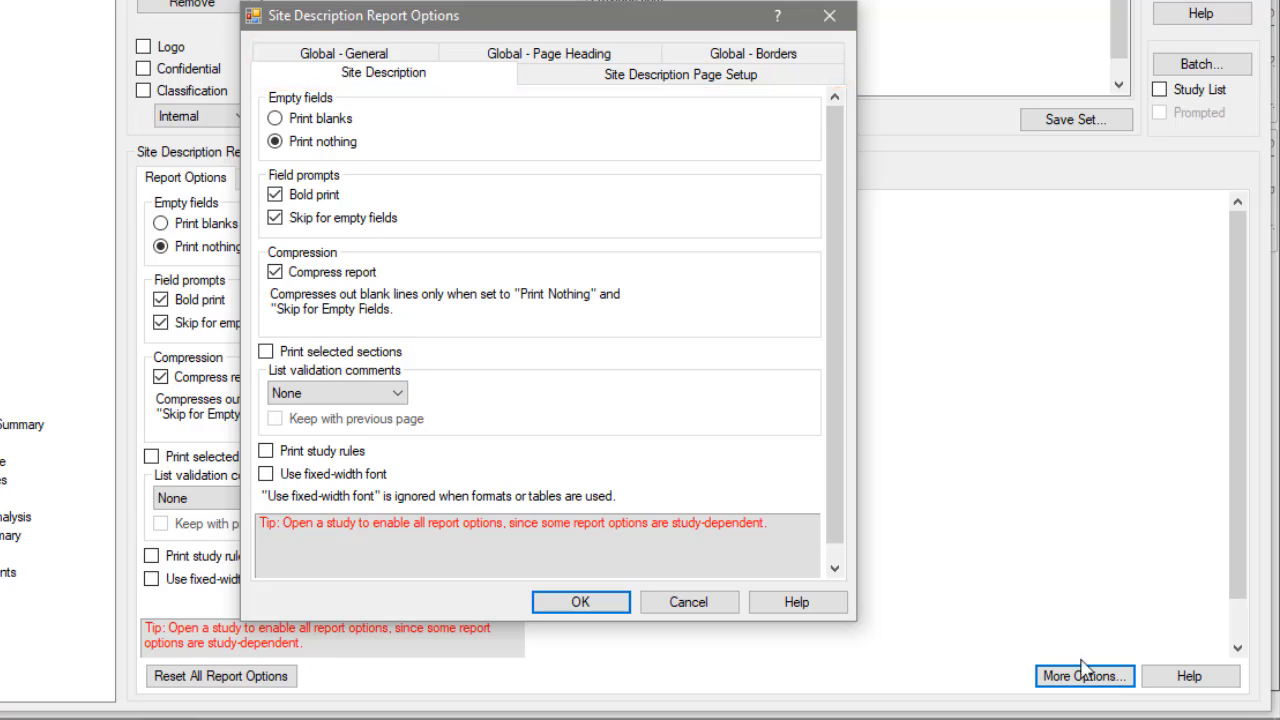
Review the Site Description Global - General options and cancel without changes.
left_click(344, 52)
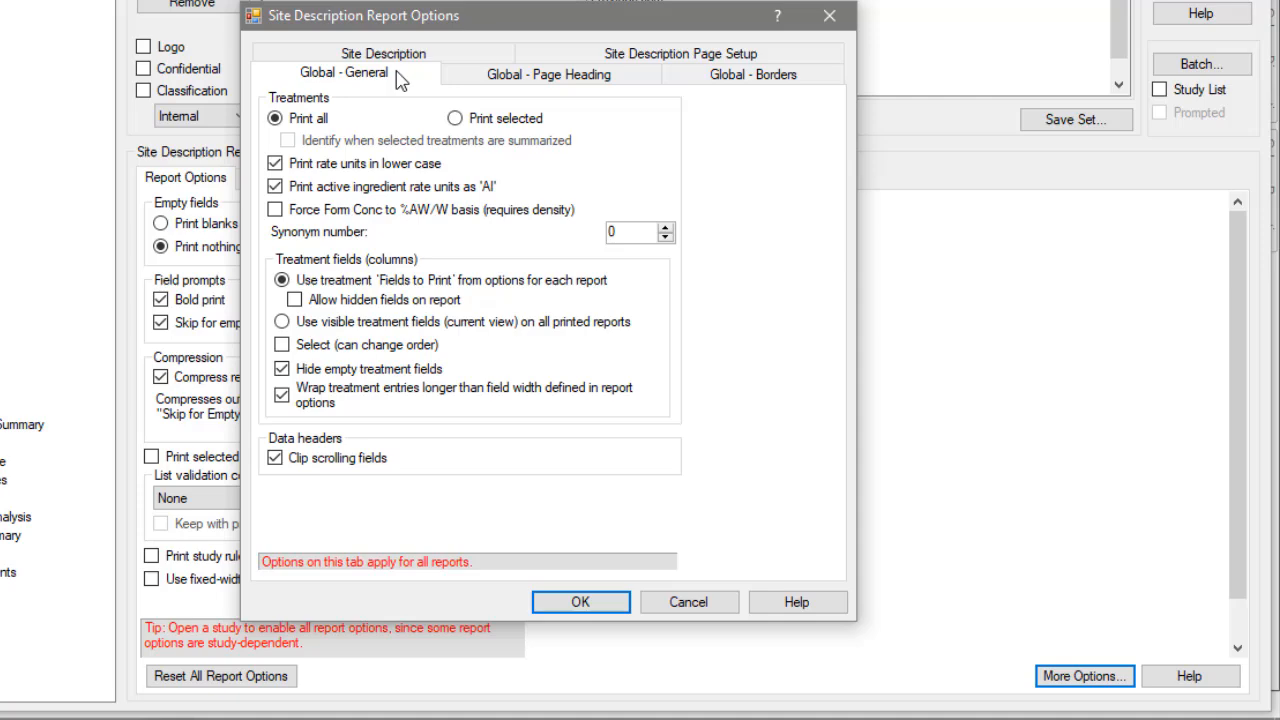
mouse_move(688, 600)
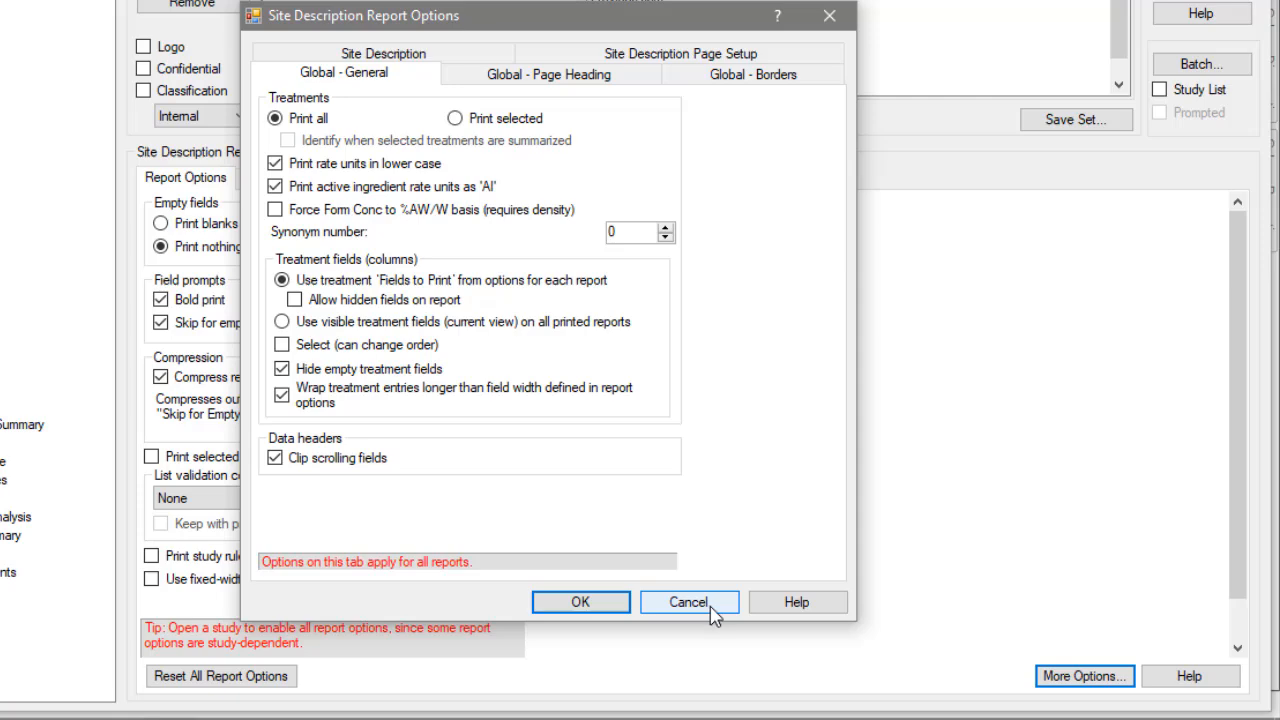
left_click(688, 600)
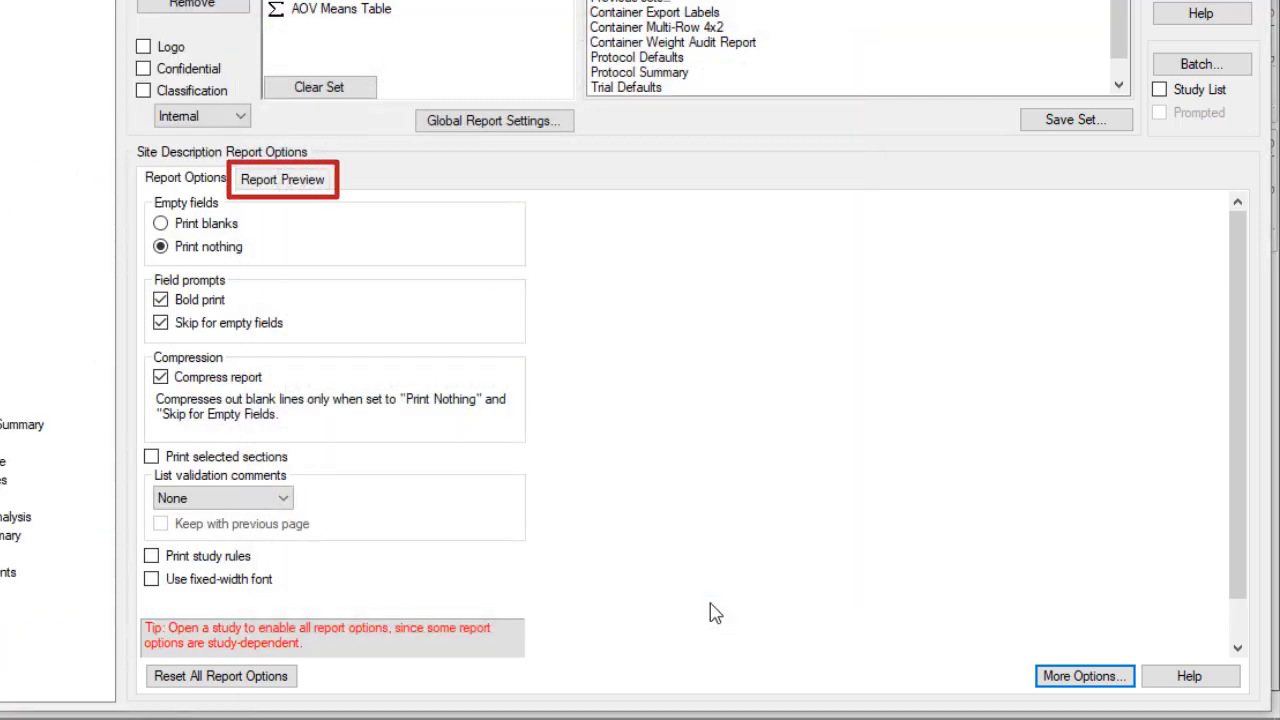
left_click(296, 180)
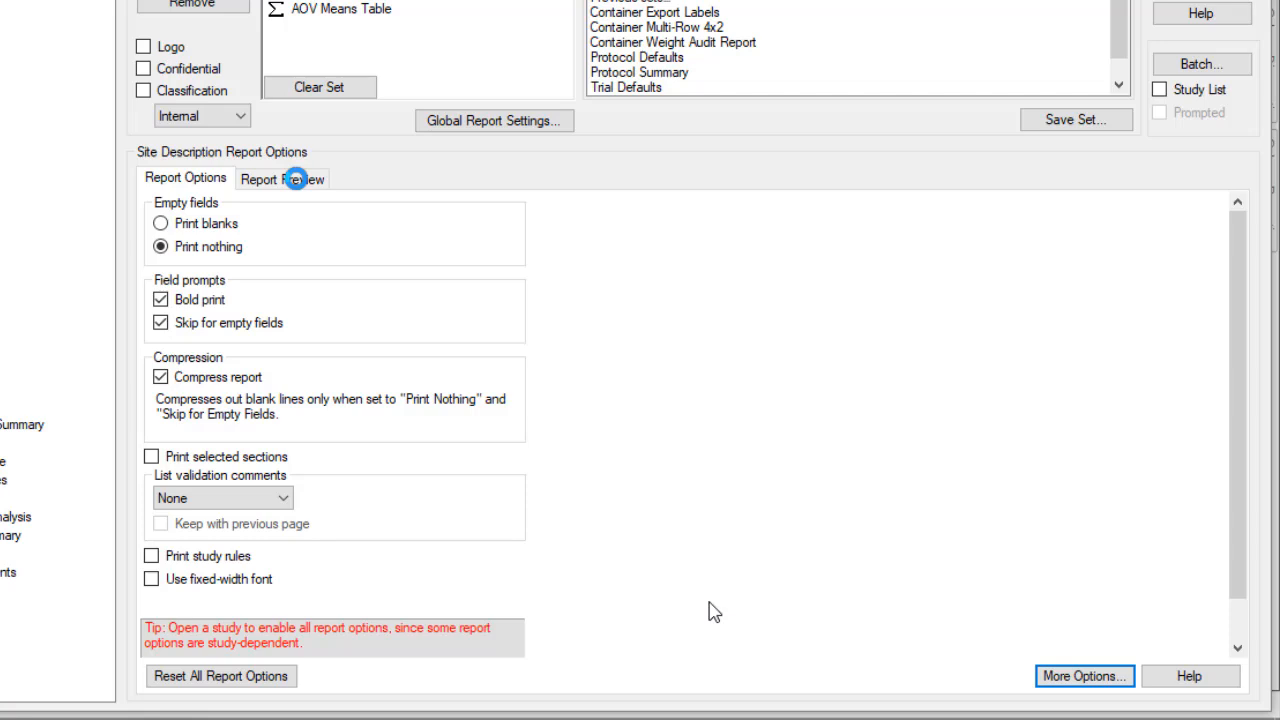
mouse_move(416, 482)
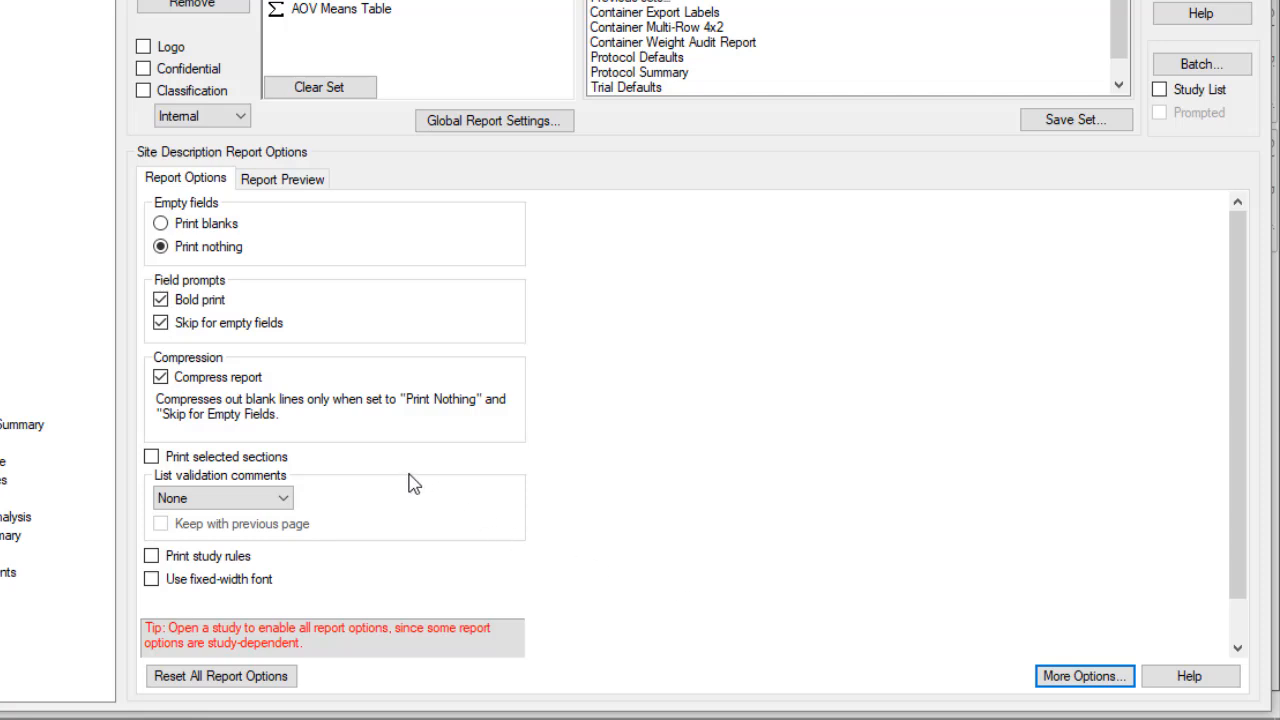
Preview the Site Description report with Compress report turned off.
left_click(160, 376)
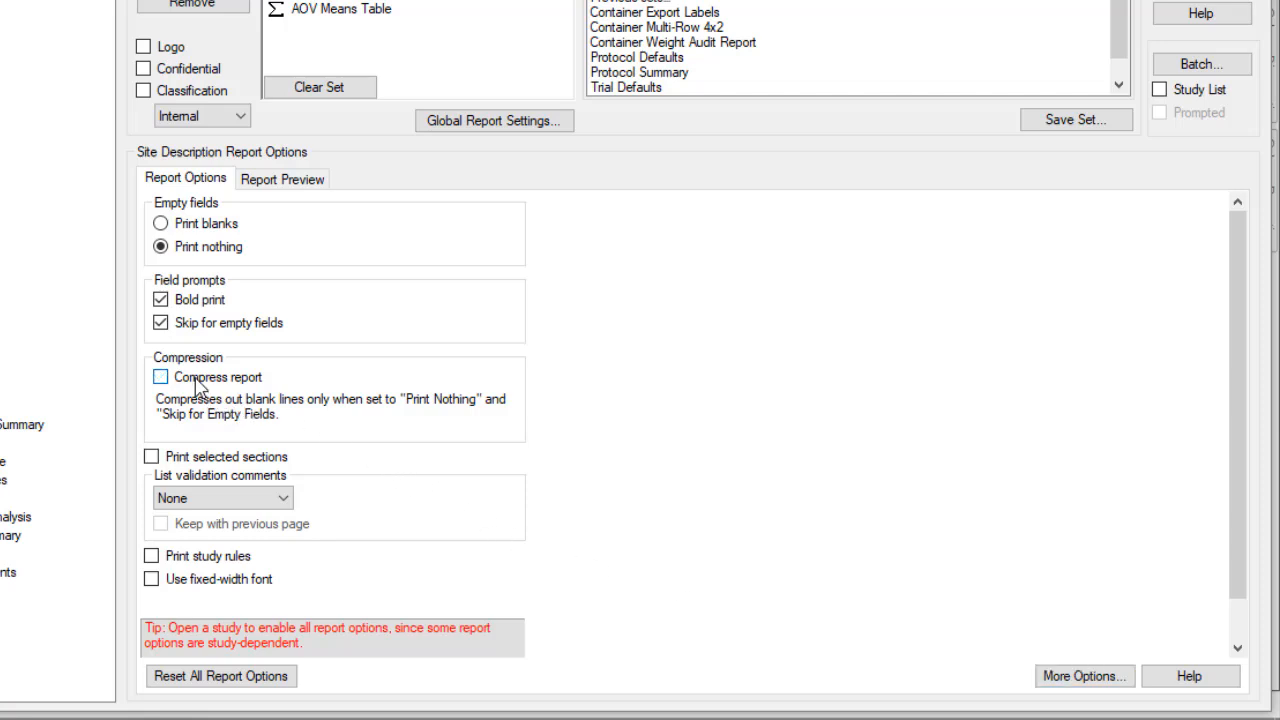
left_click(282, 178)
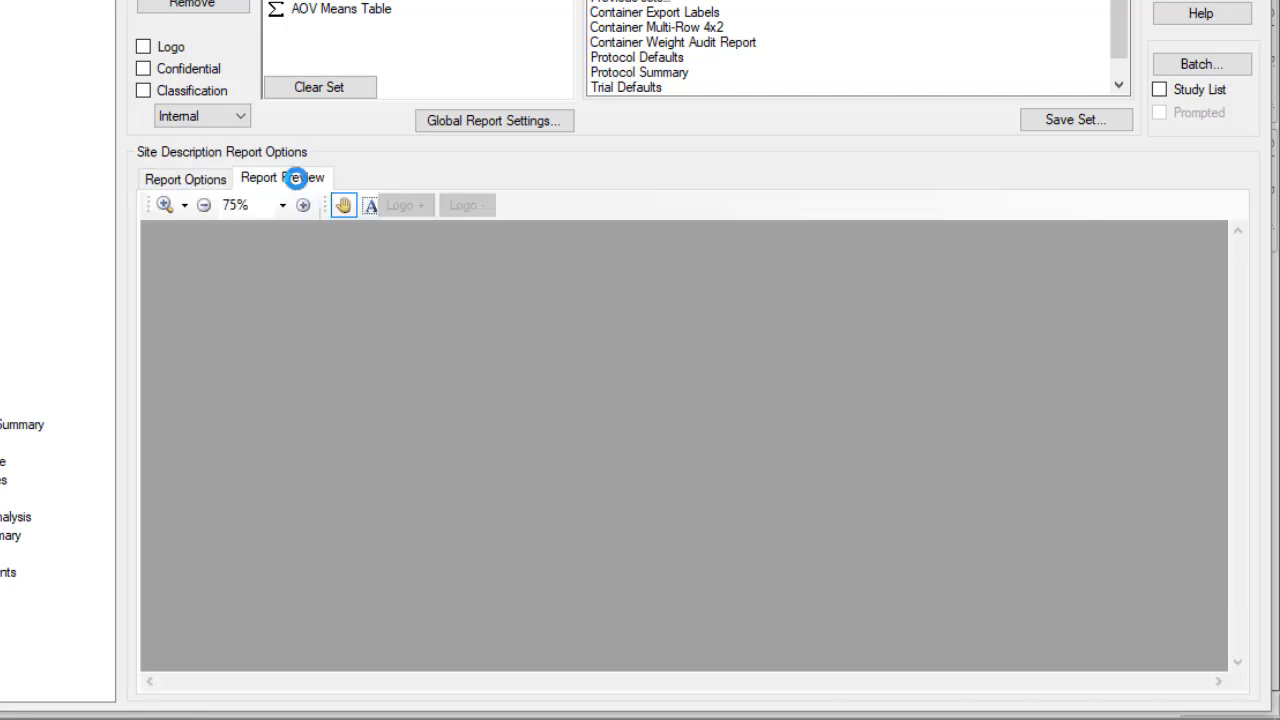
left_click(284, 176)
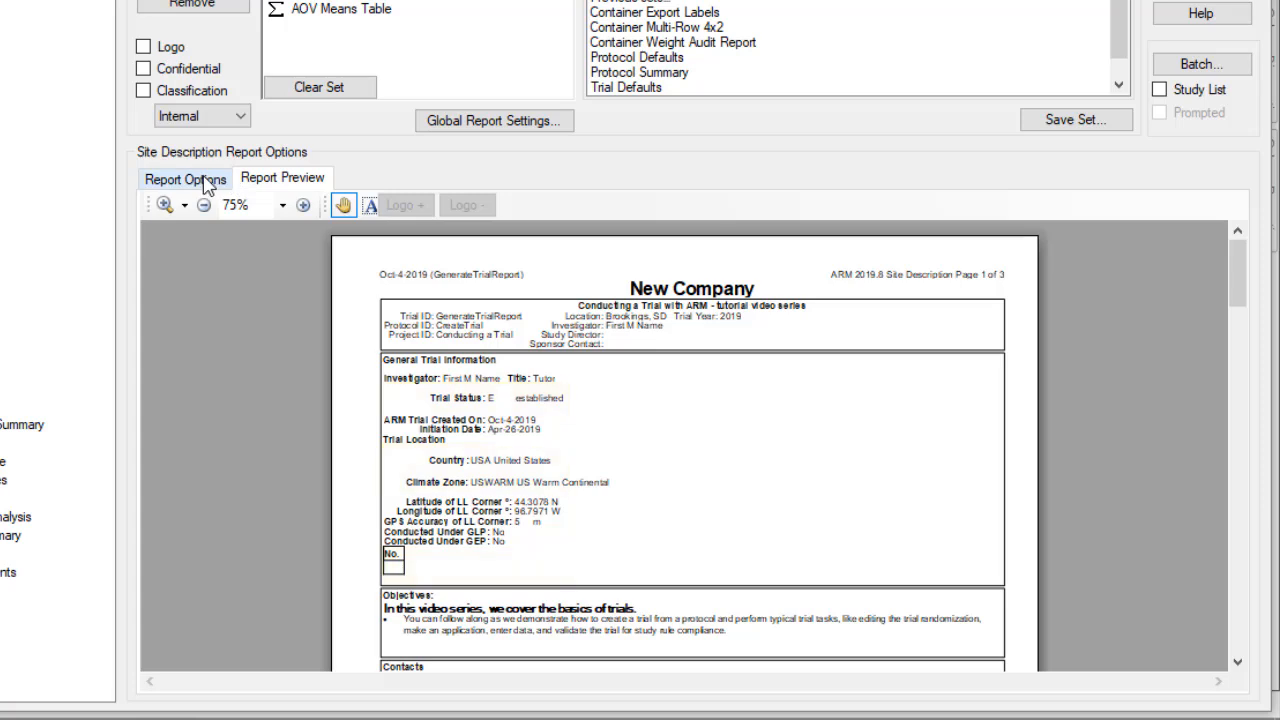
left_click(184, 178)
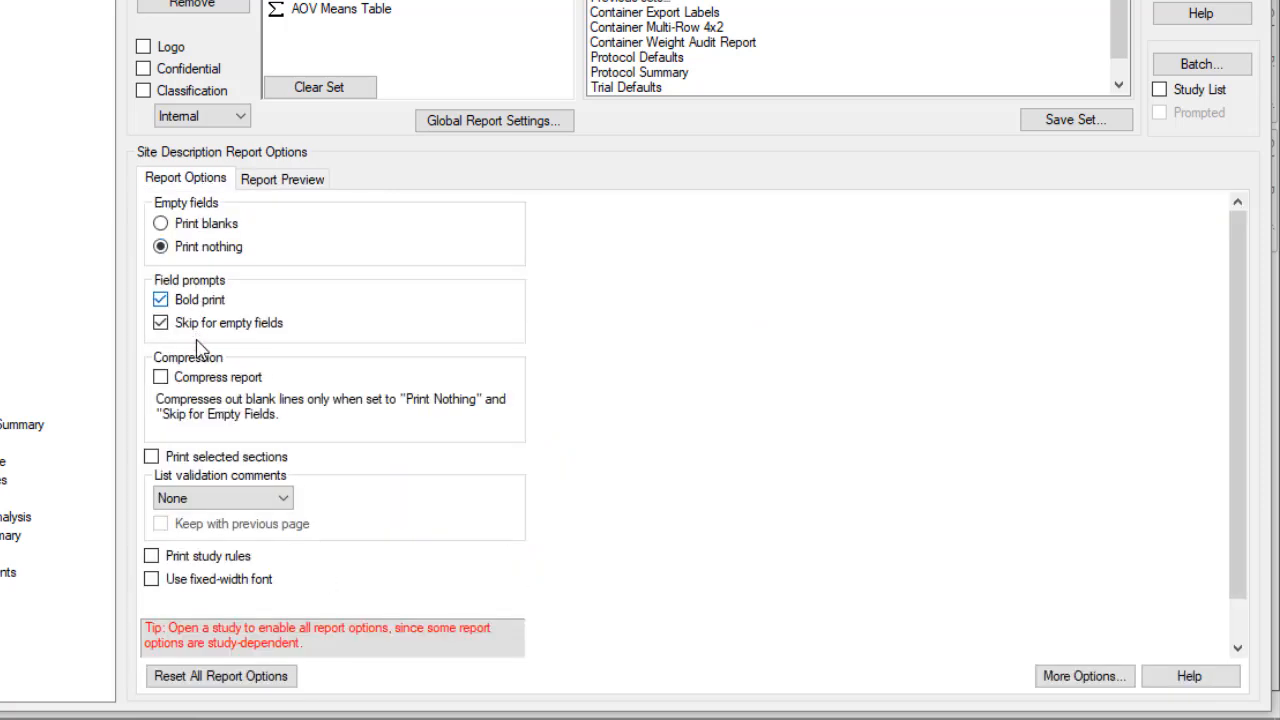
Turn Compress report back on and preview the report again.
left_click(160, 376)
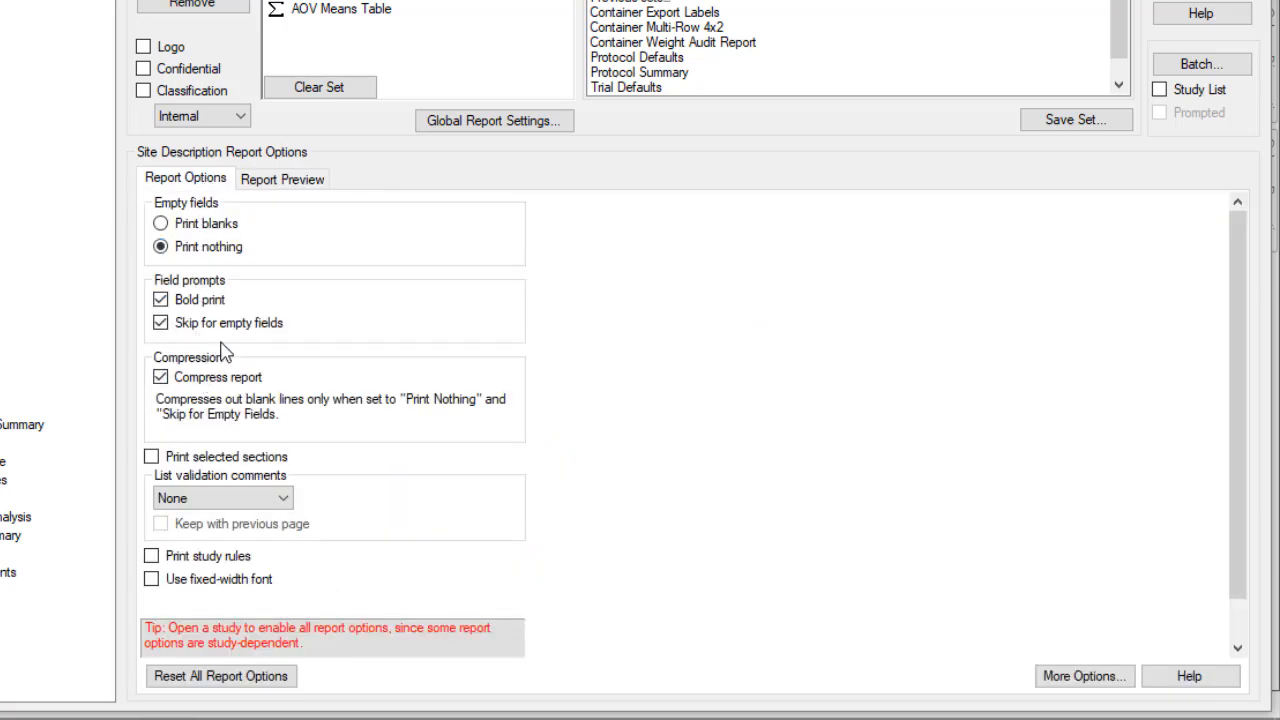
left_click(282, 180)
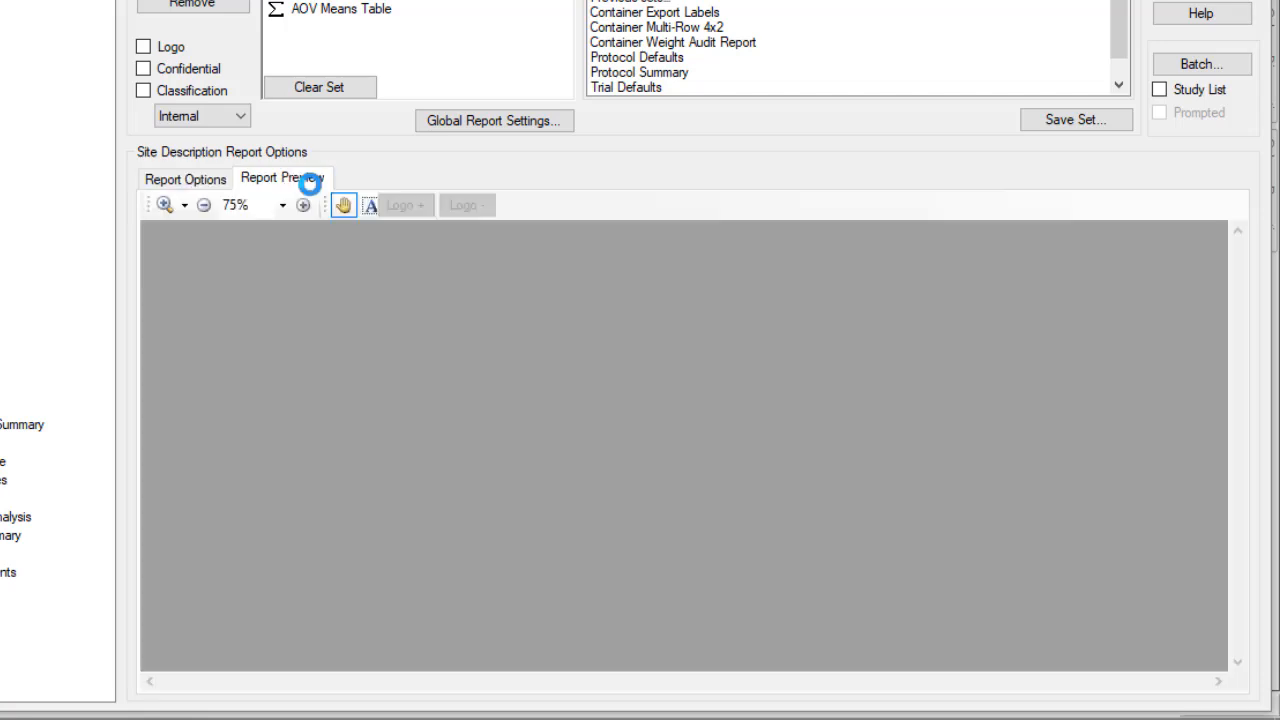
left_click(284, 178)
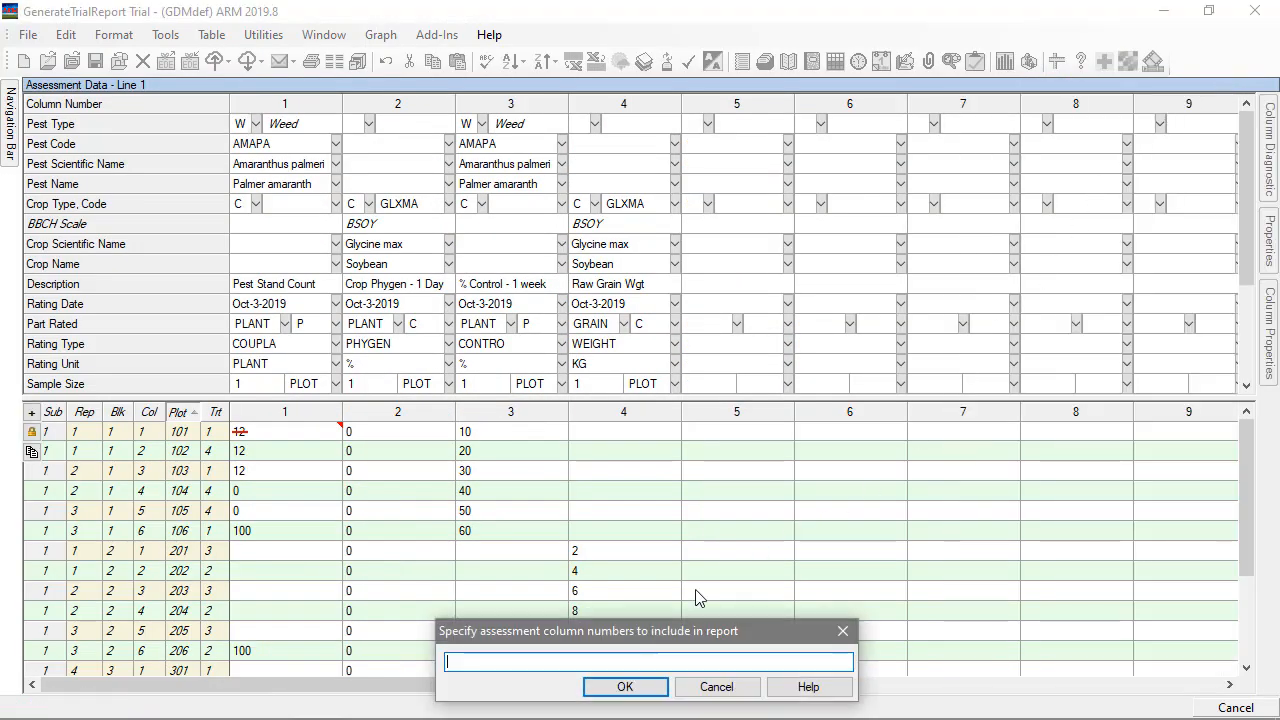
mouse_move(592, 644)
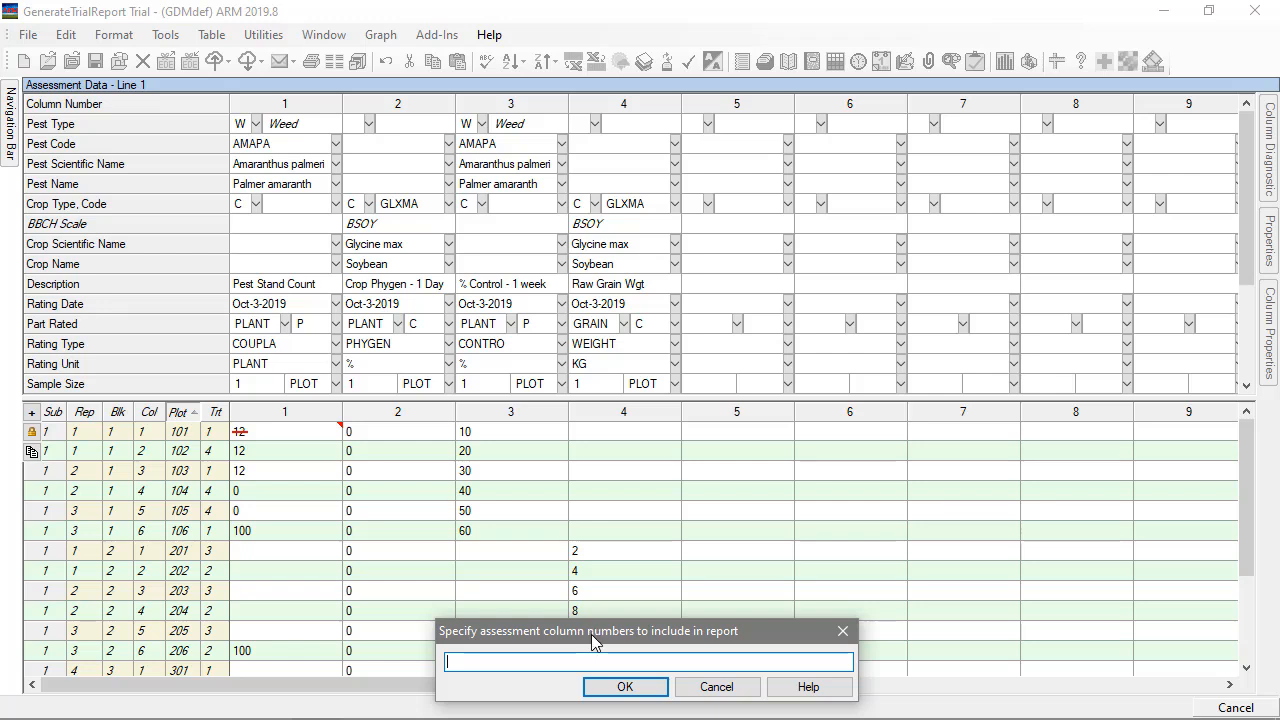
Specify assessment columns 1 3 4 2 and confirm, bringing up the report messages.
type("1")
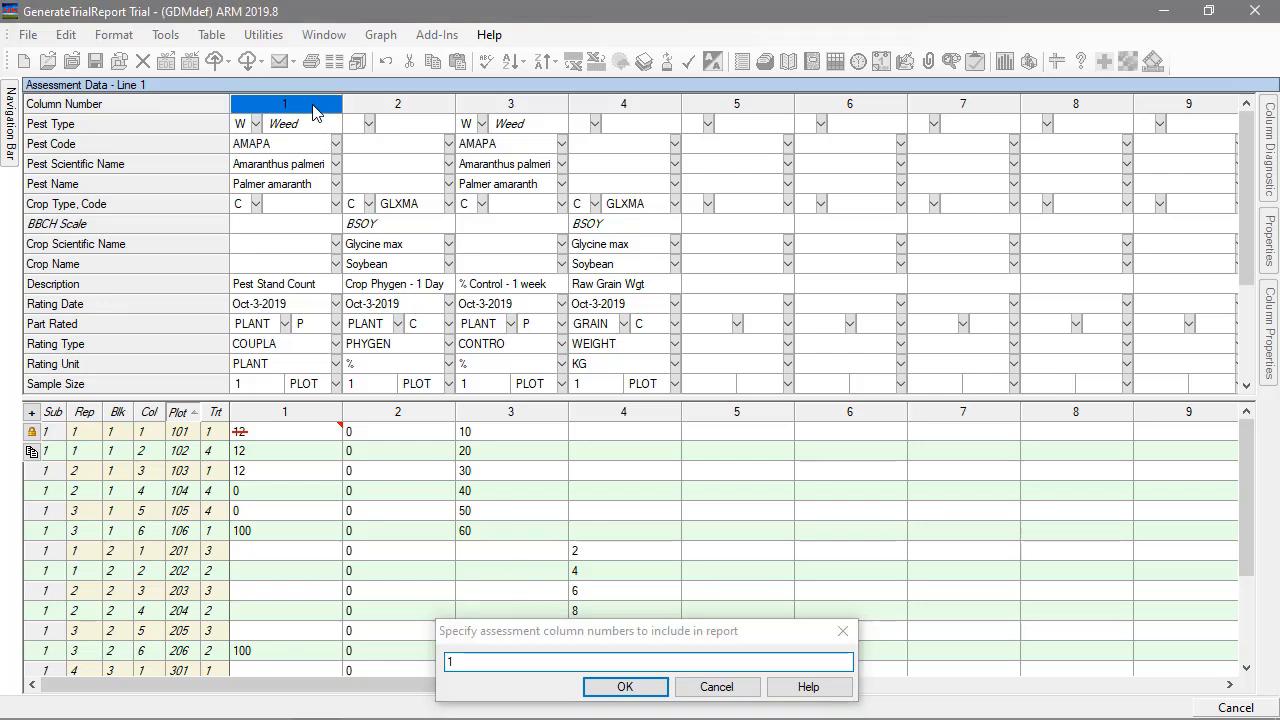
type("3 4 2")
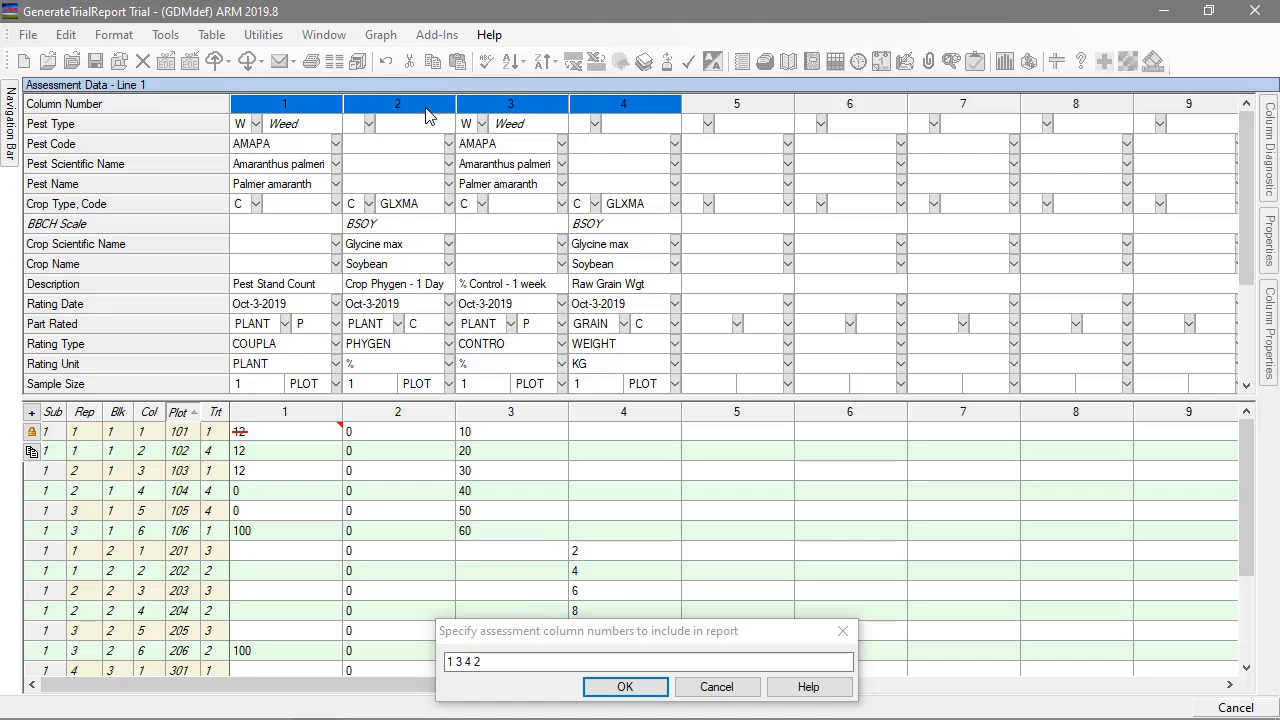
mouse_move(588, 596)
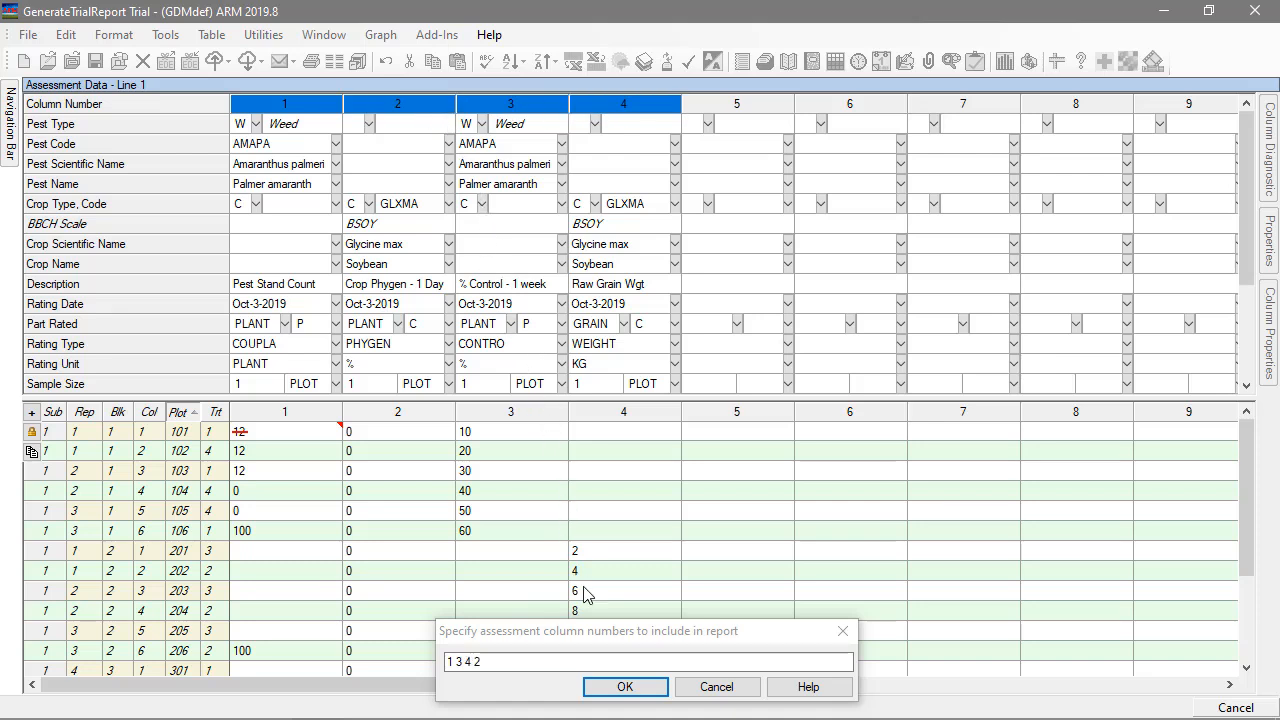
left_click(624, 688)
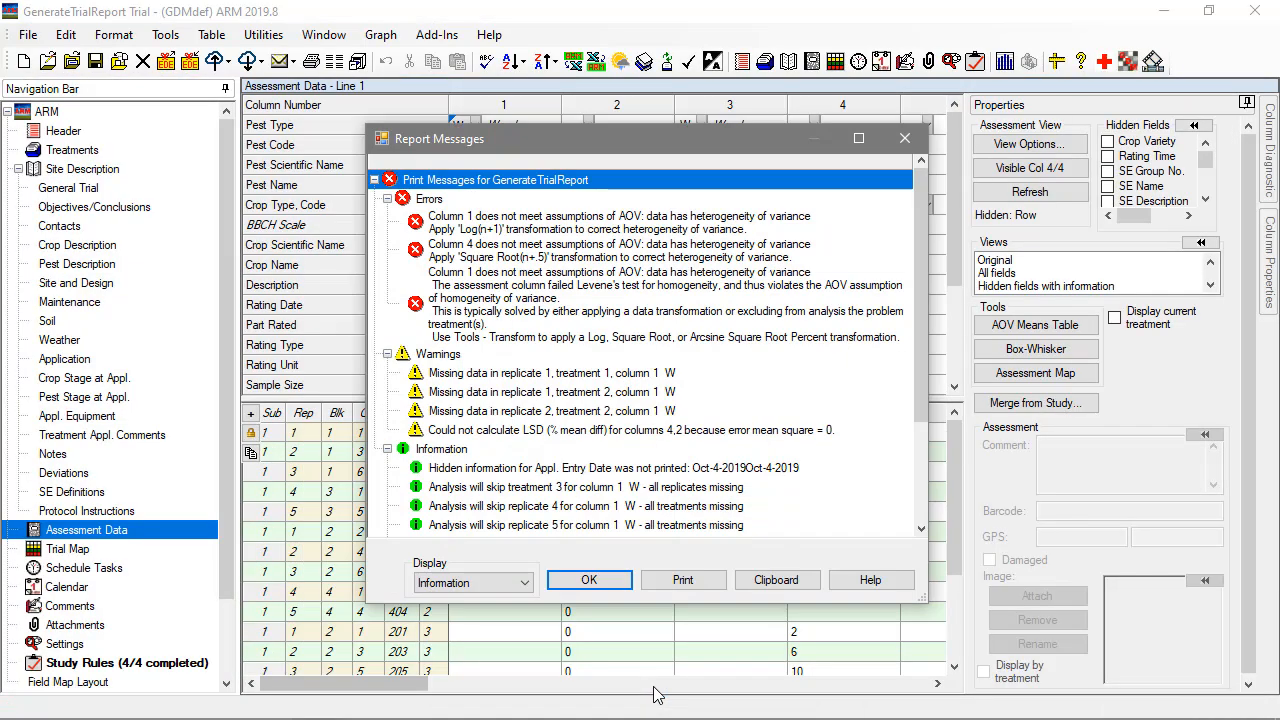
Acknowledge the analysis messages and show the Adobe PDF output settings in the Print dialog.
left_click(588, 580)
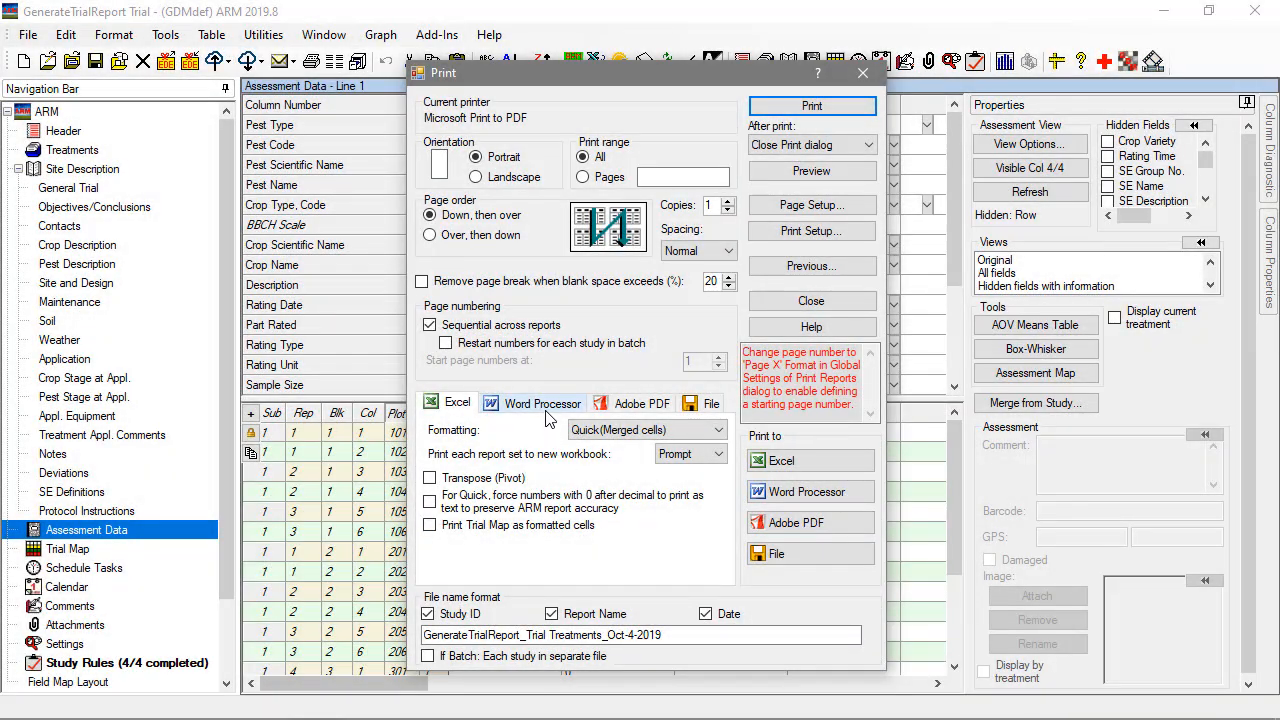
left_click(532, 404)
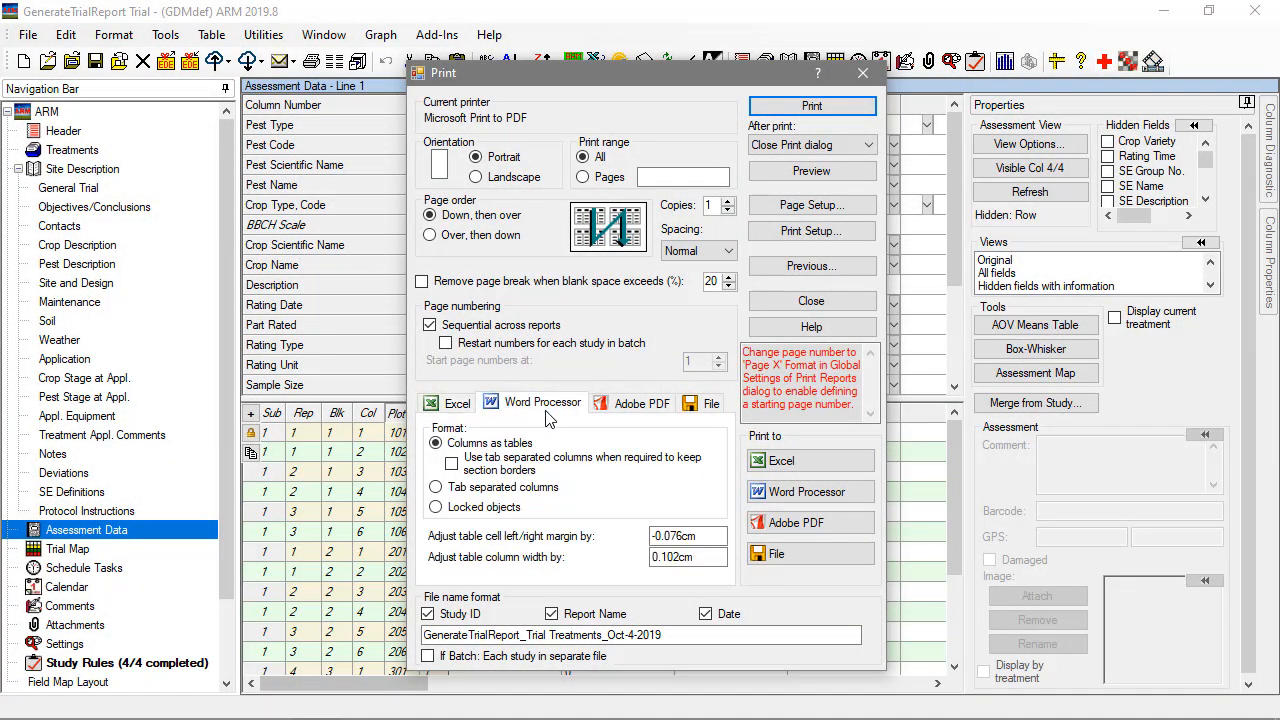
left_click(640, 402)
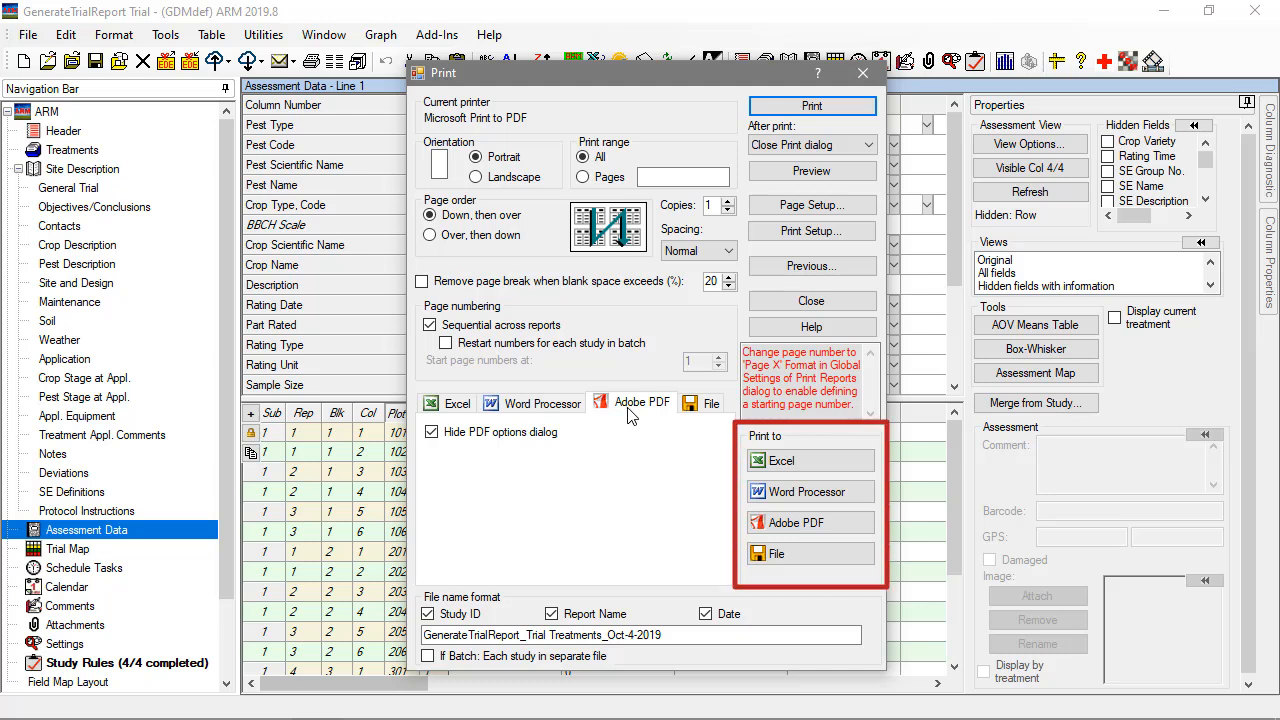
mouse_move(656, 442)
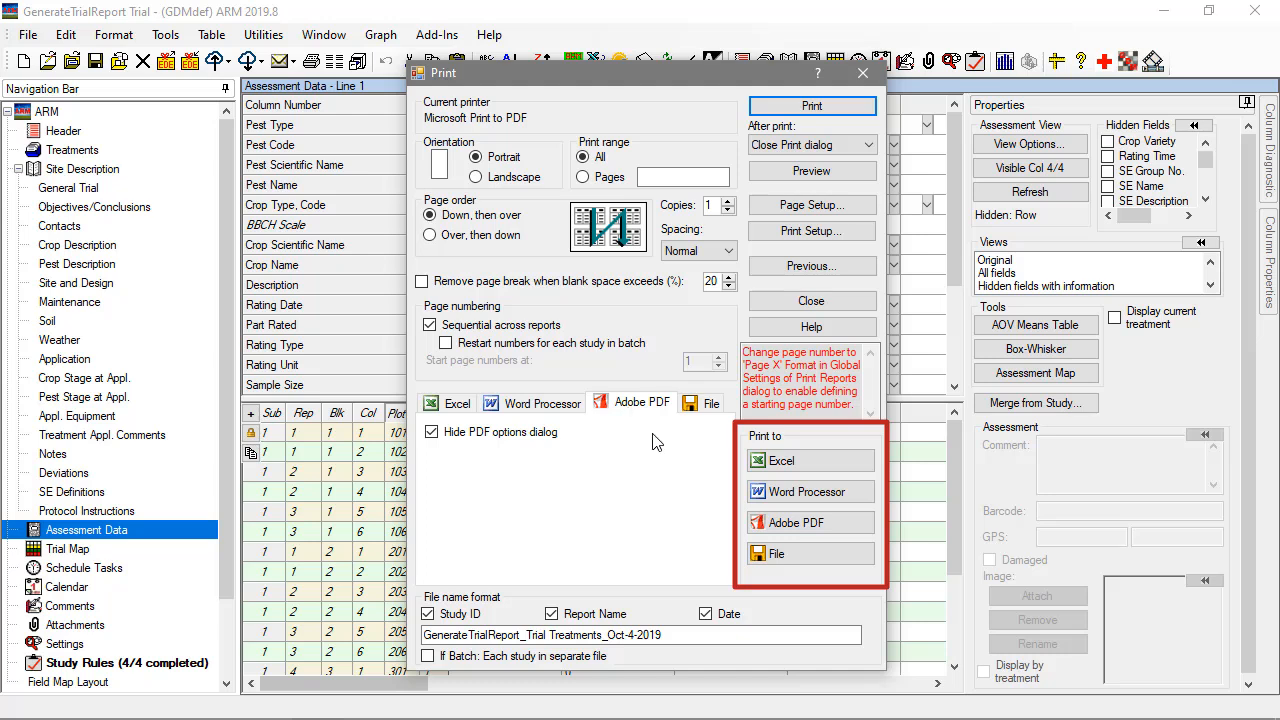
mouse_move(810, 522)
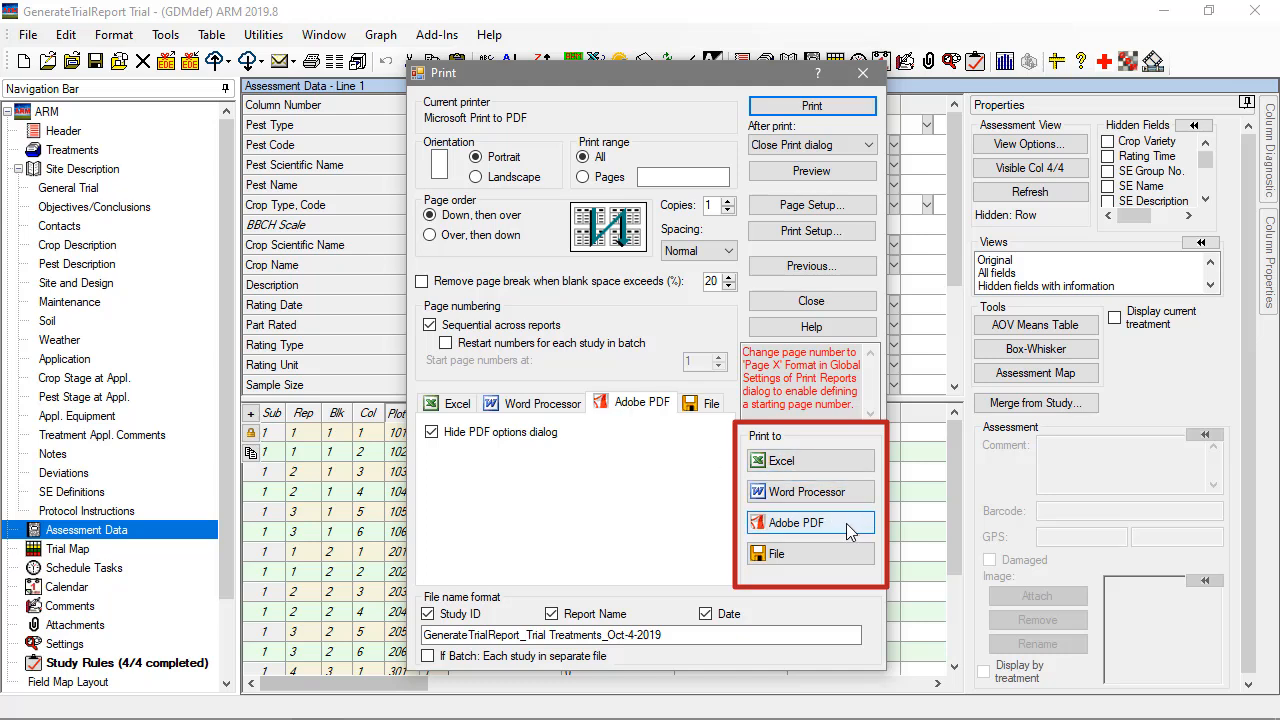